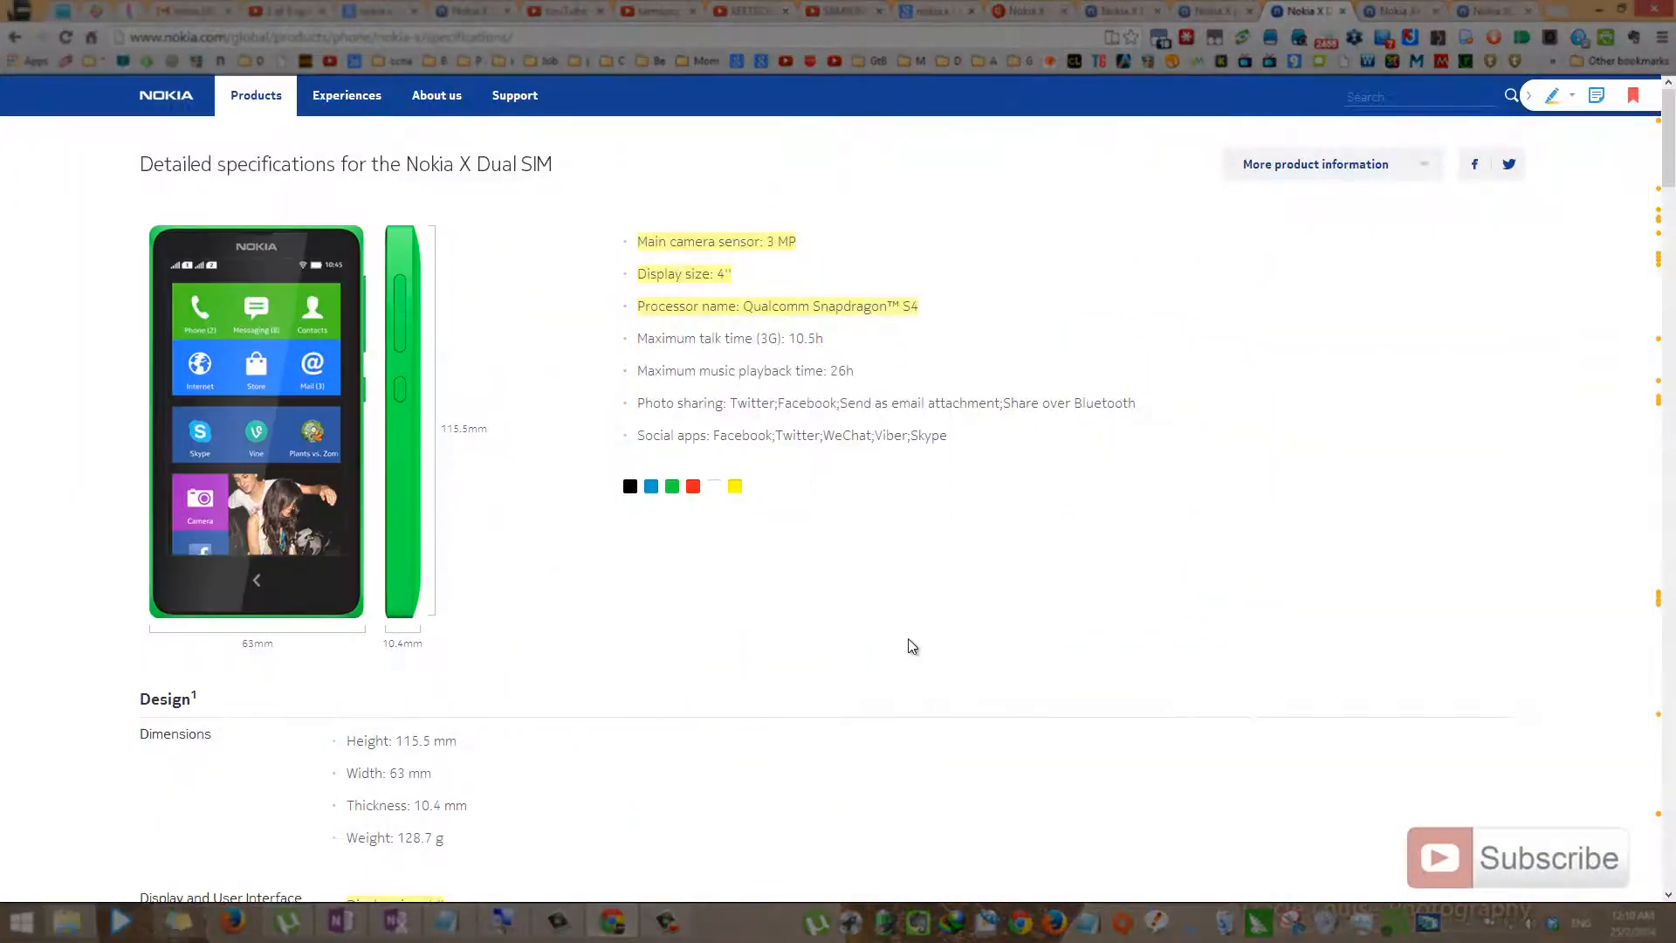
mouse_move(892, 633)
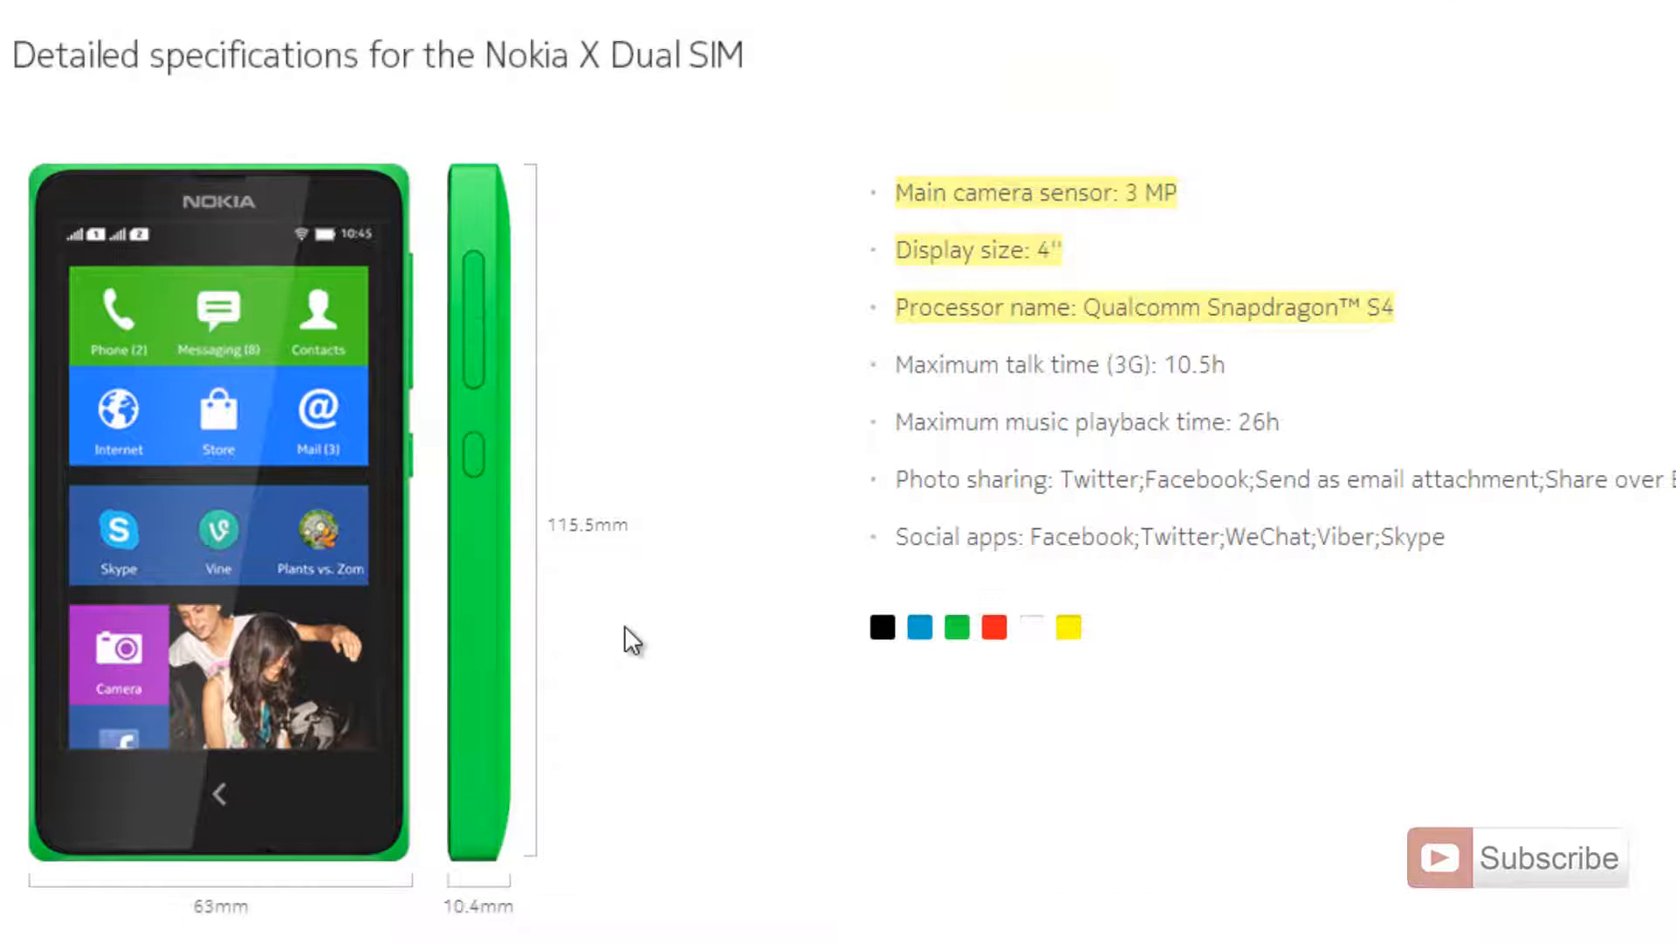
mouse_move(647, 834)
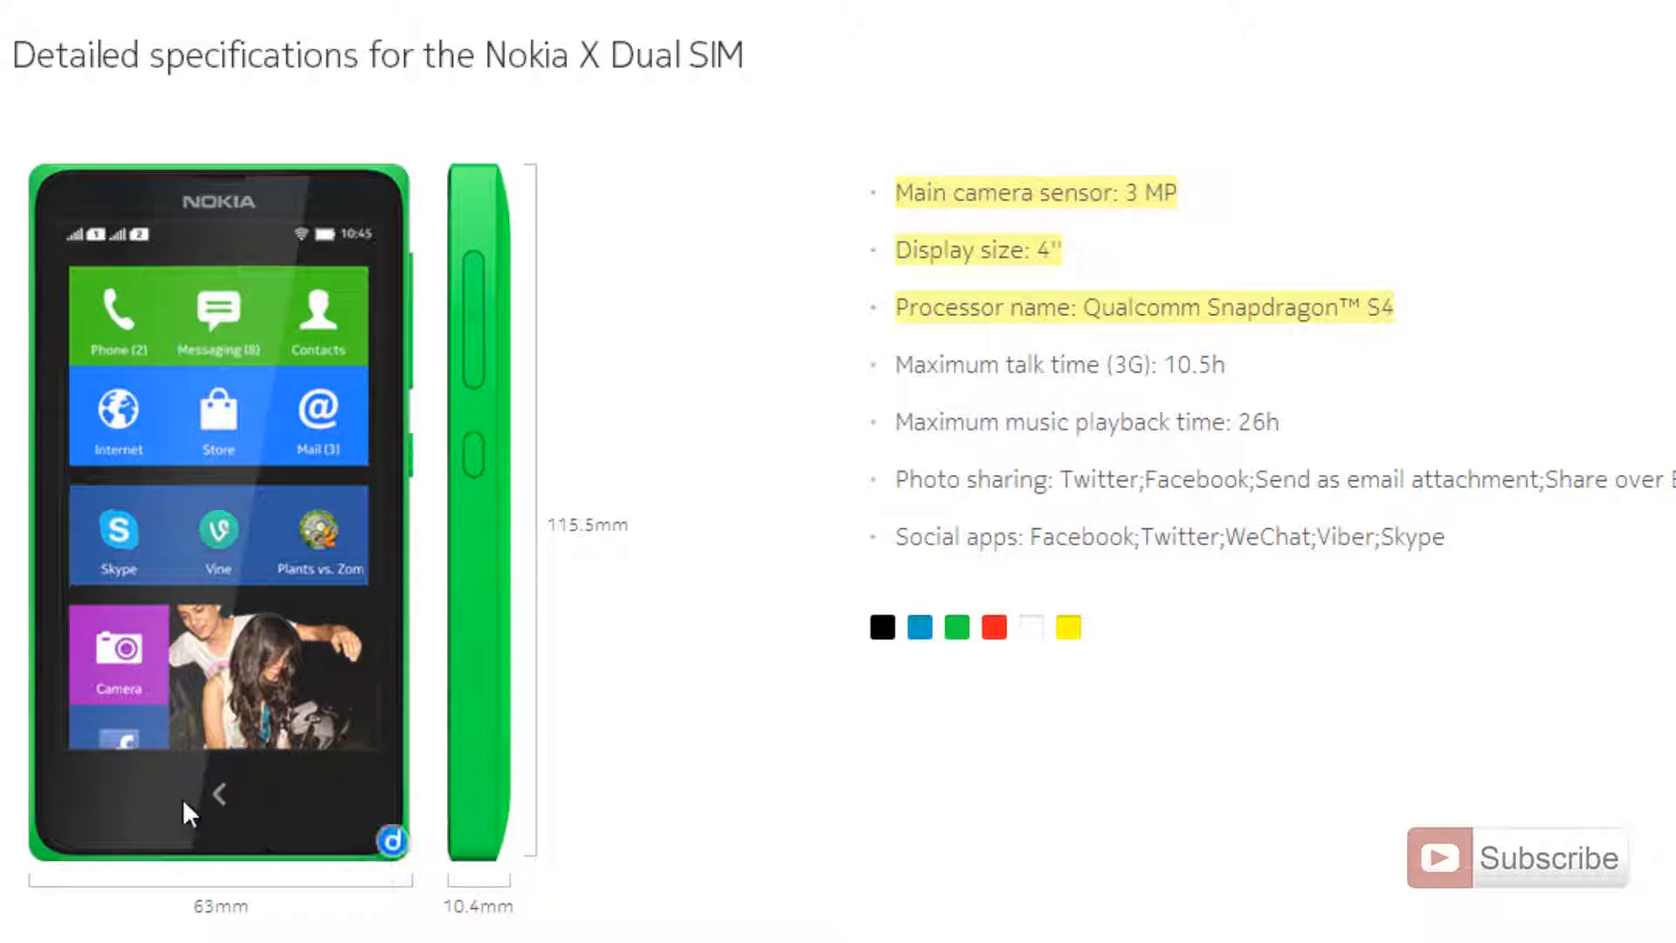
mouse_move(278, 924)
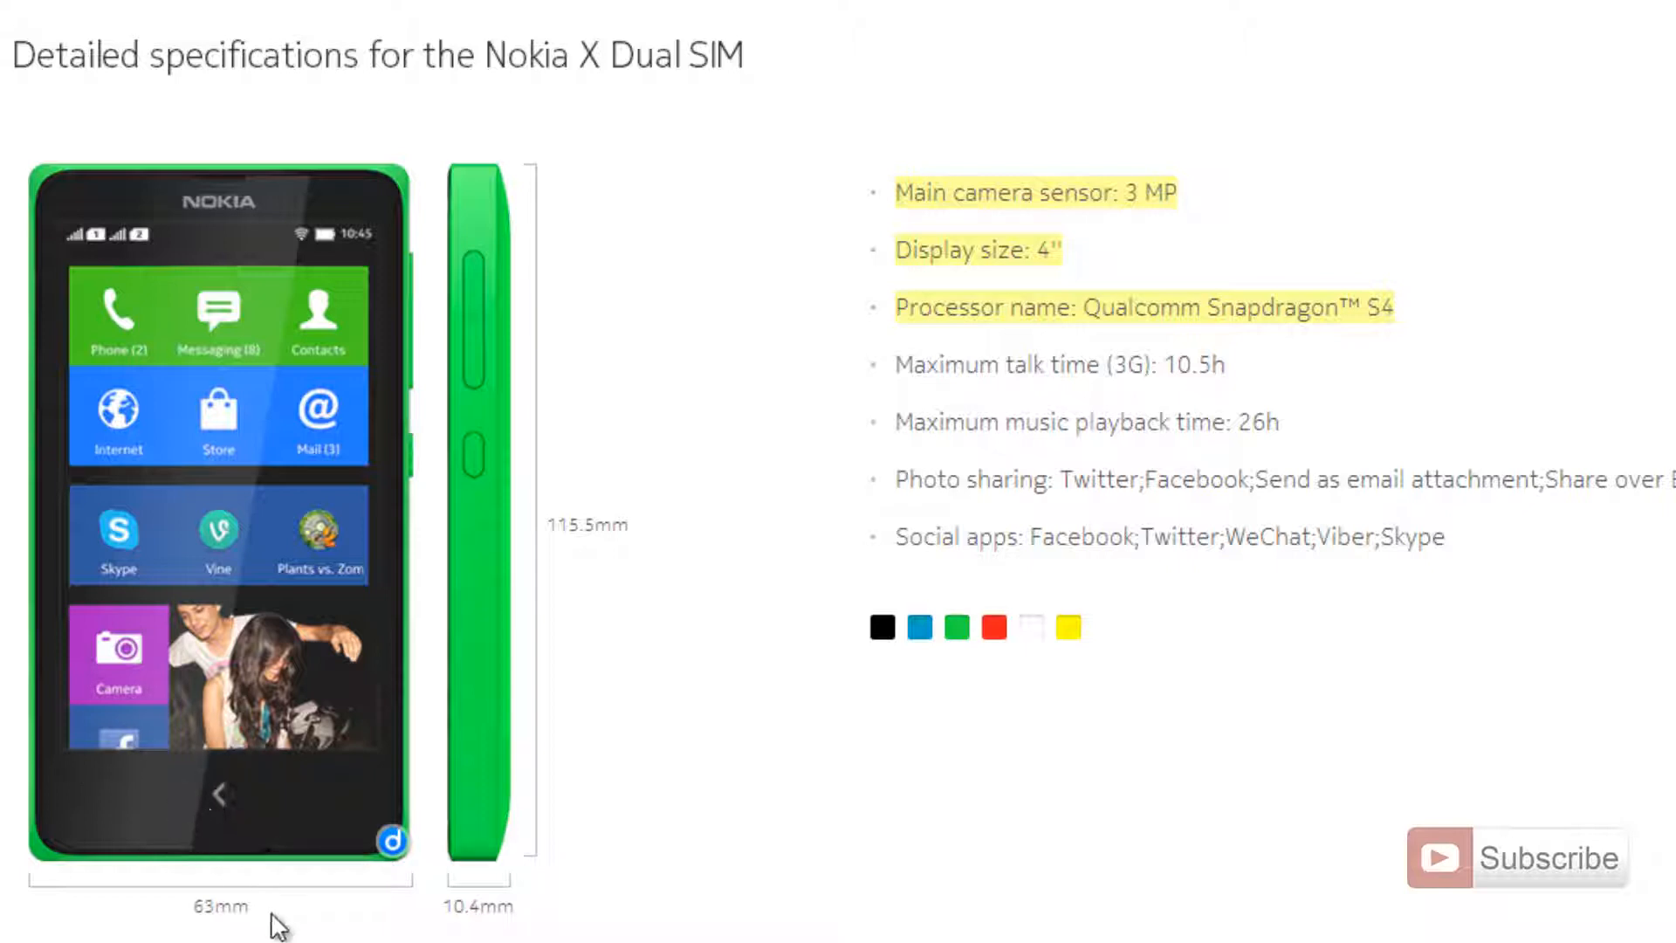
mouse_move(235, 839)
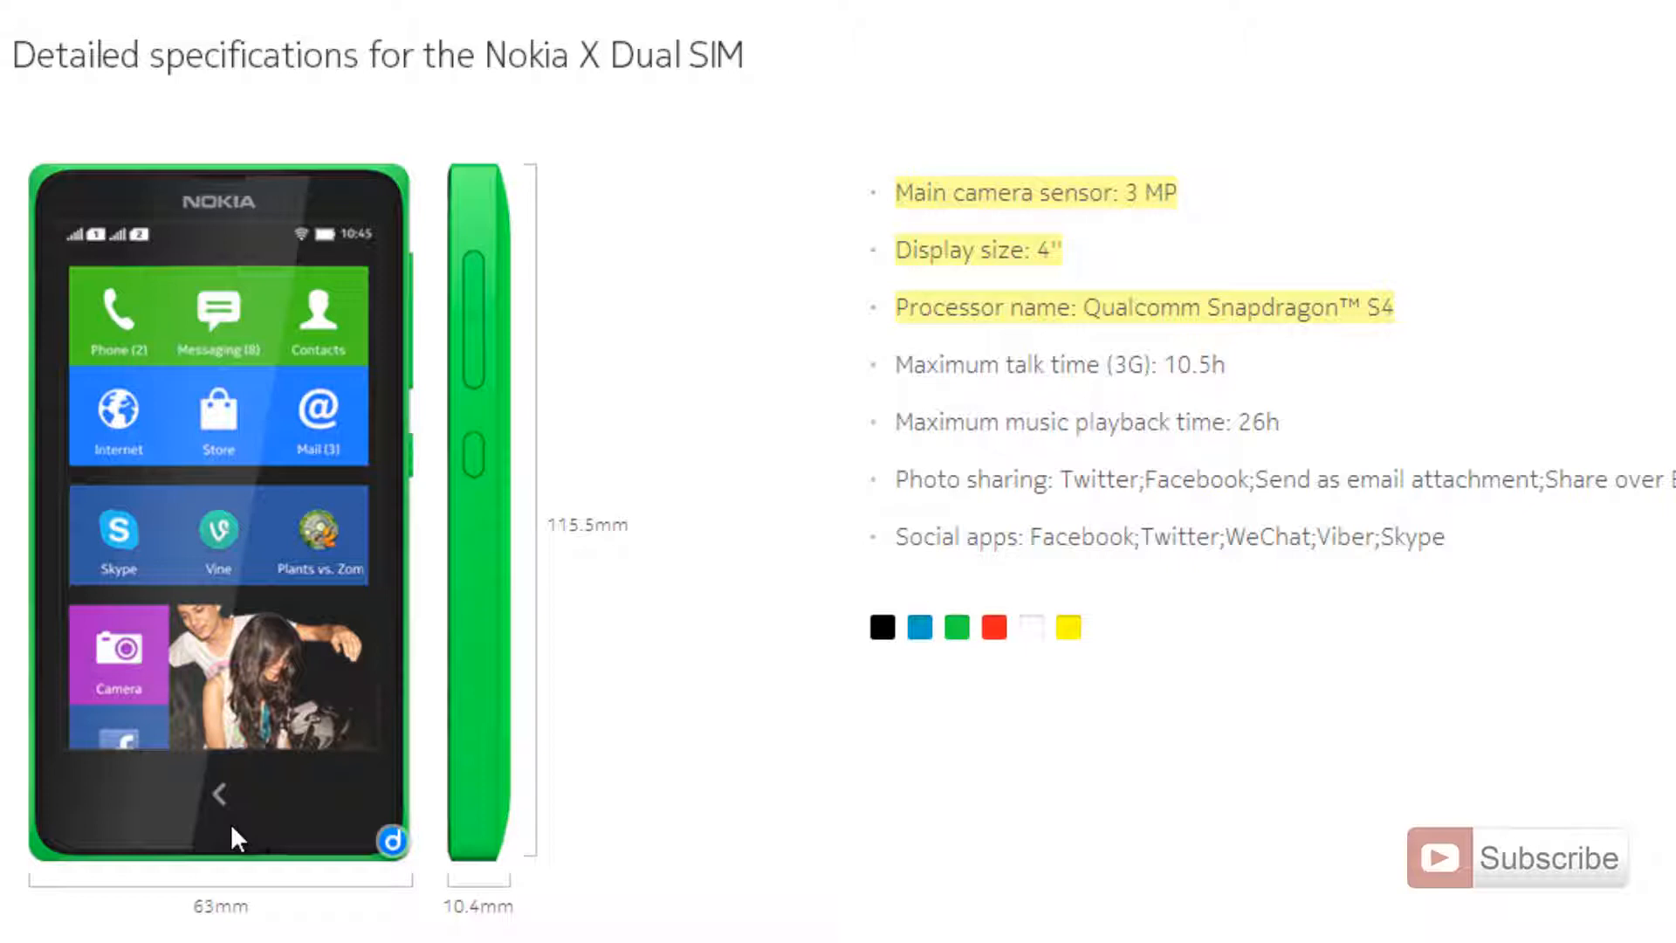
mouse_move(342, 543)
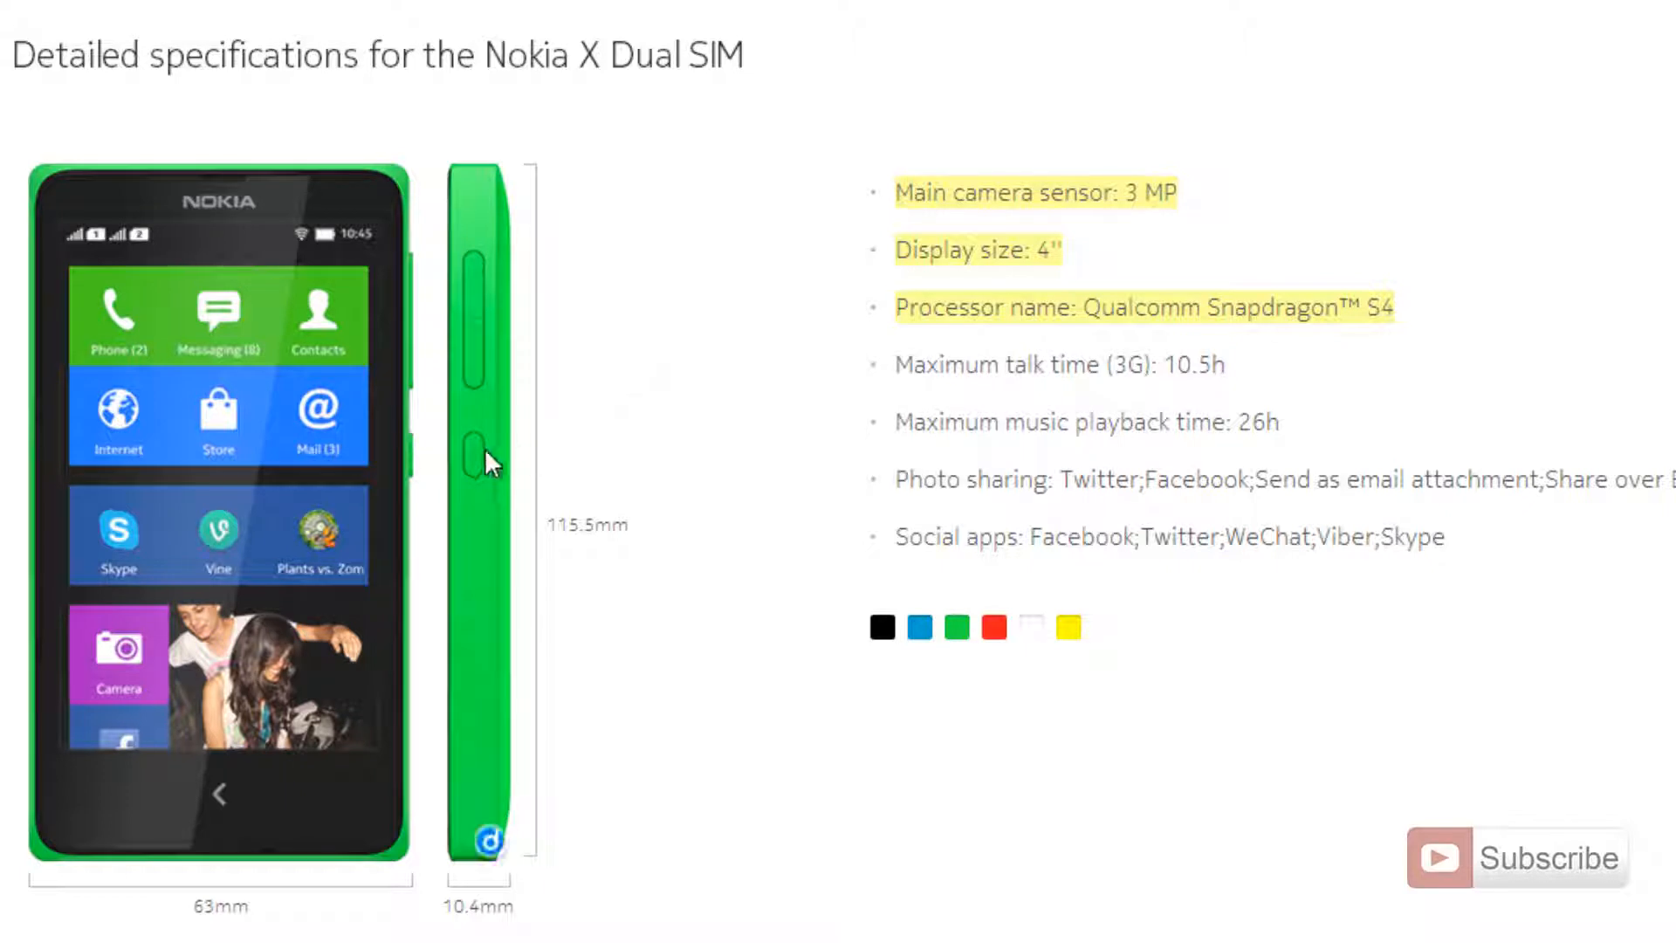
mouse_move(480, 418)
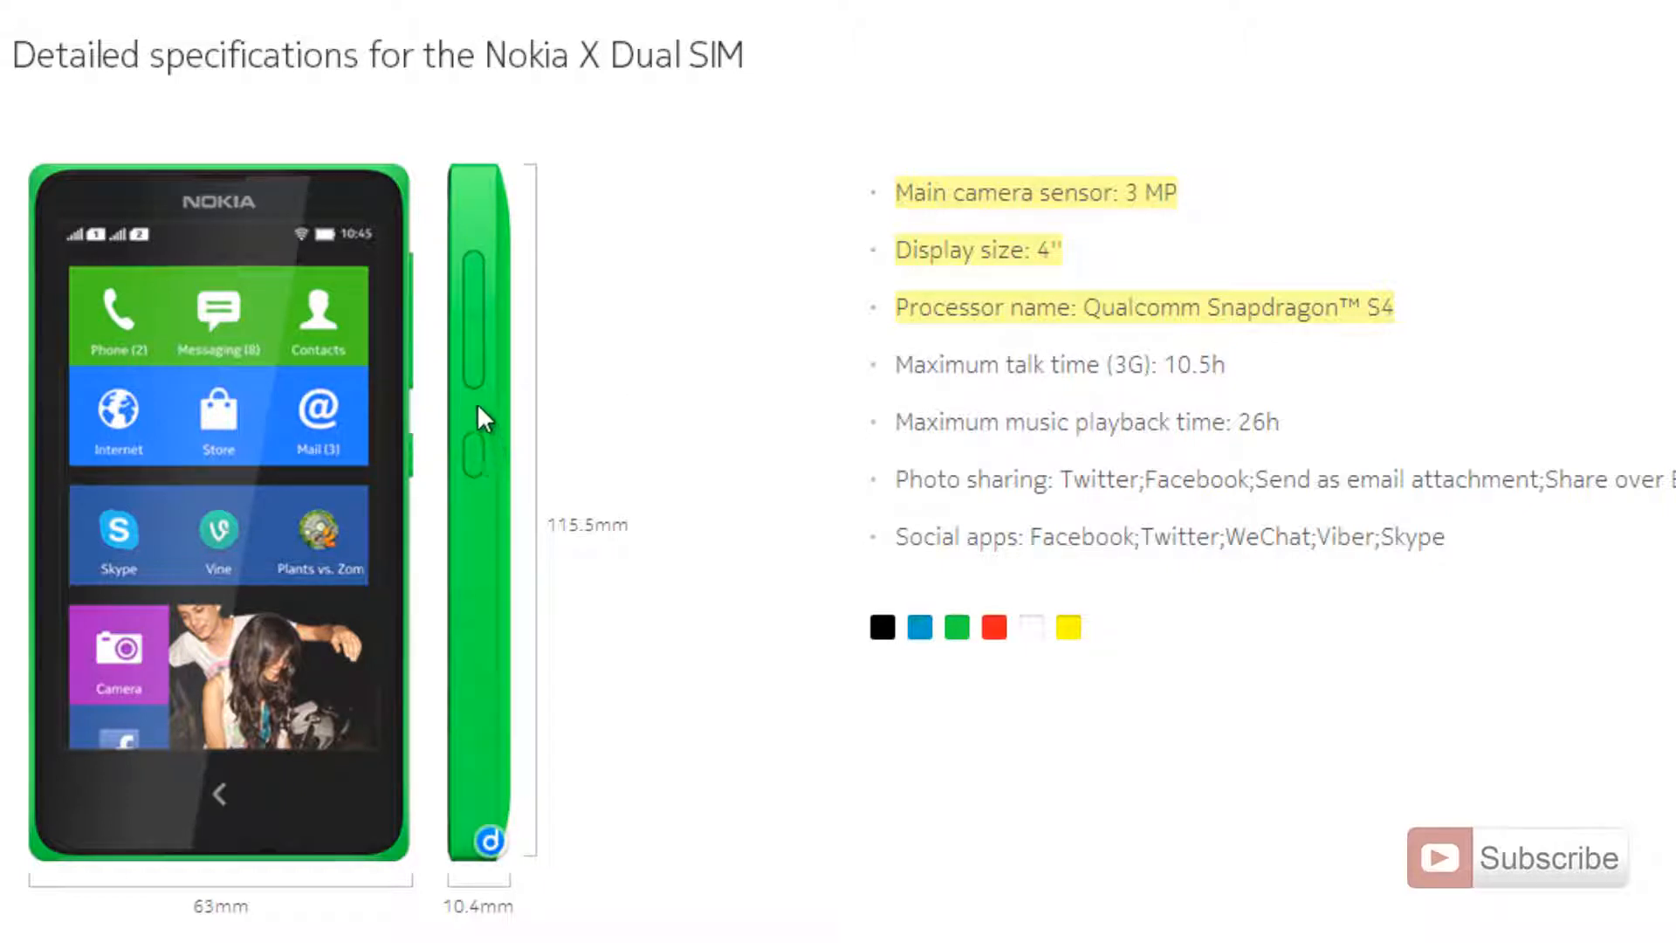
mouse_move(479, 356)
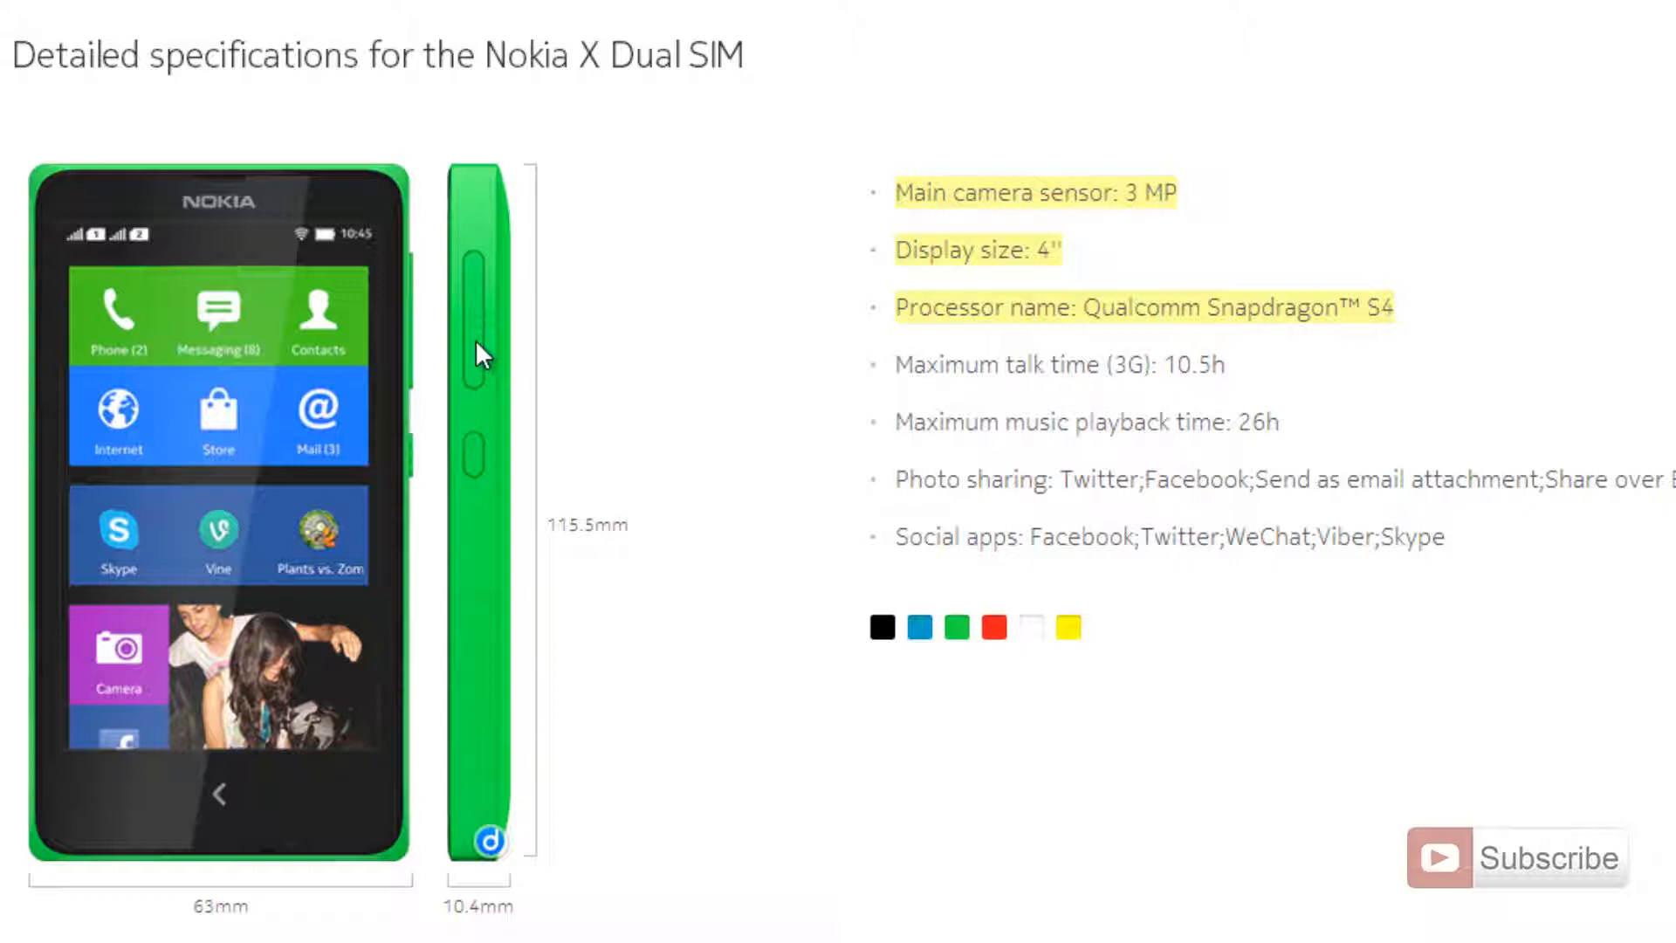
mouse_move(1239, 659)
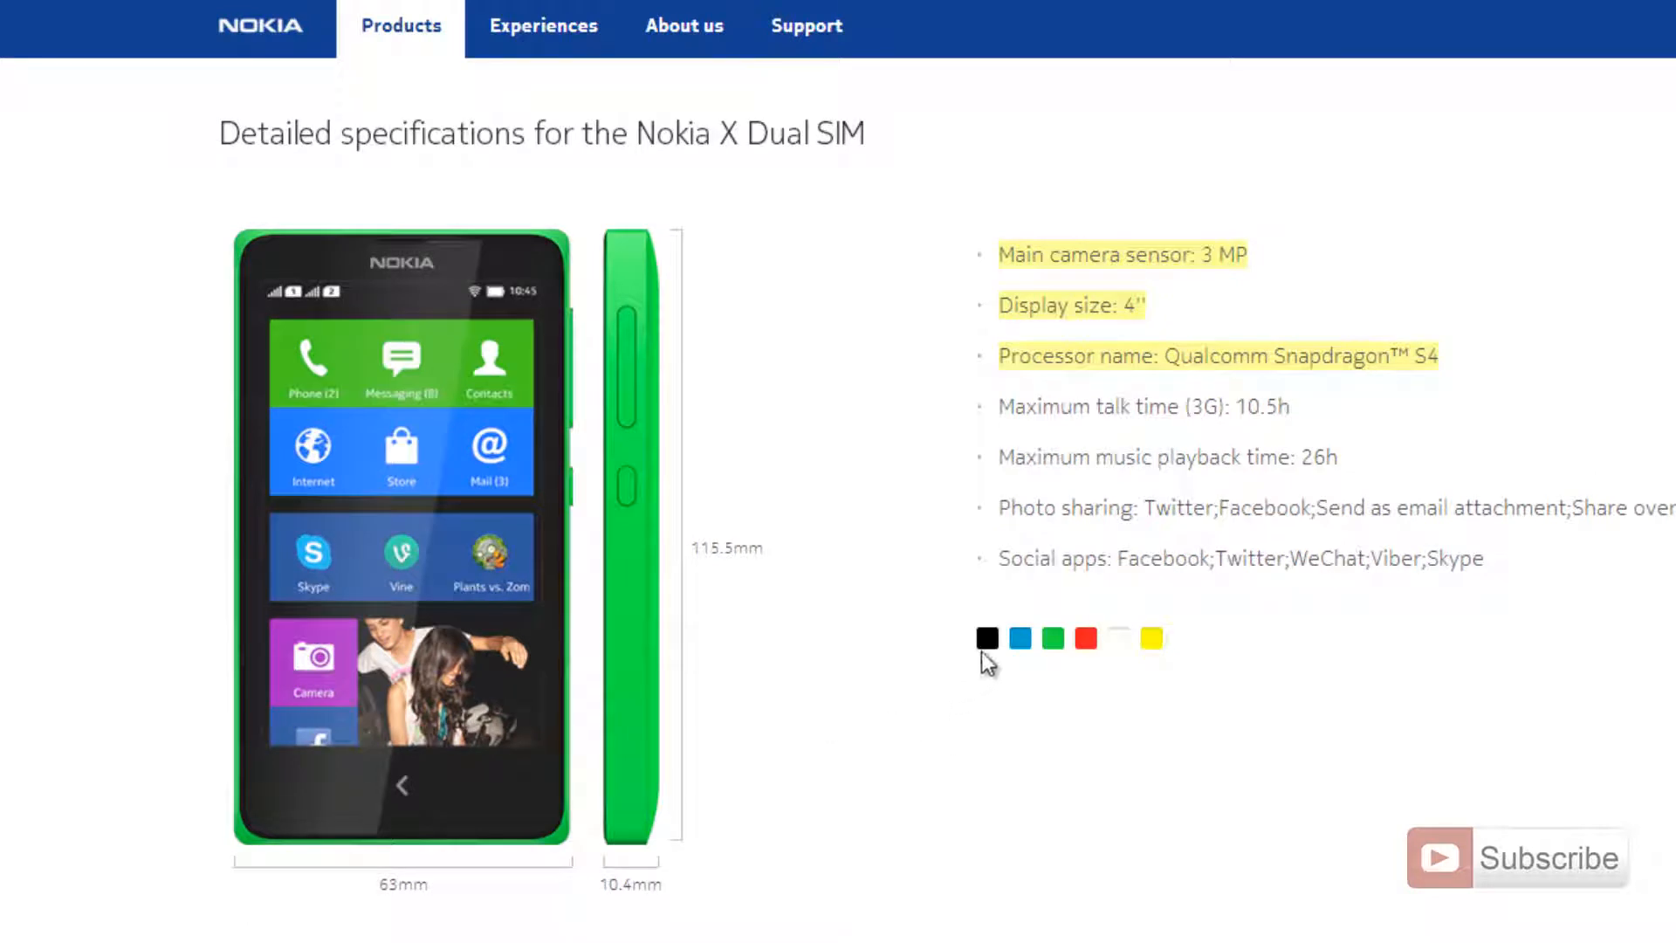
mouse_move(1104, 673)
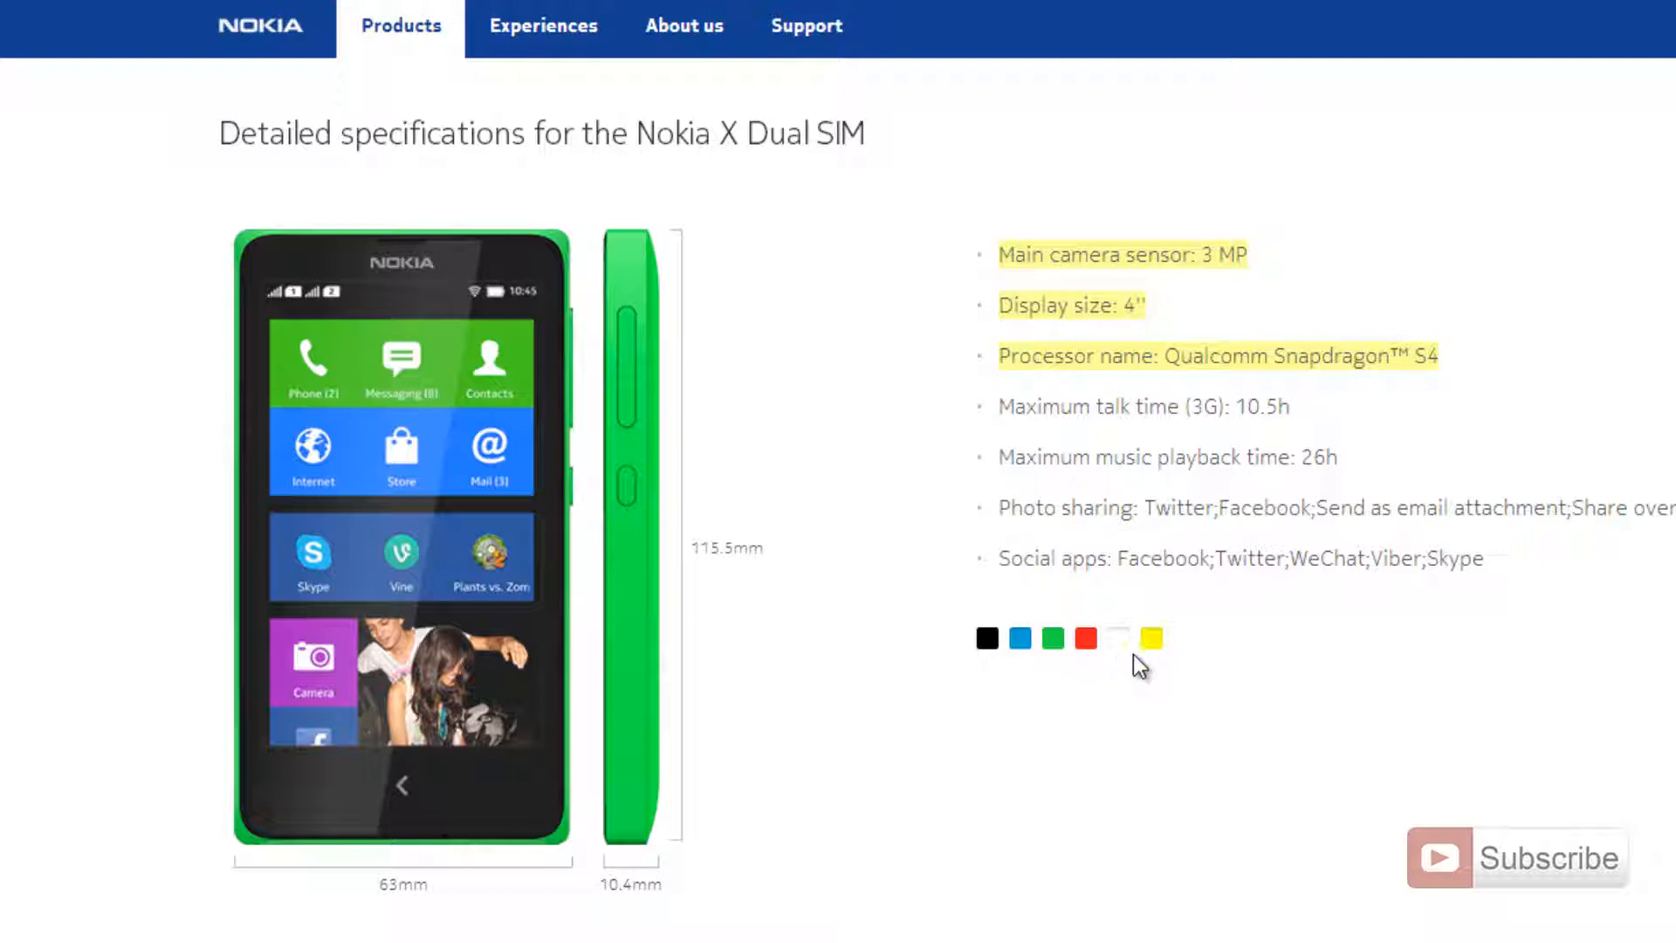
Scroll past Dimensions to the Display, Keys and Input Methods, and Form factor specs
scroll("down", 3)
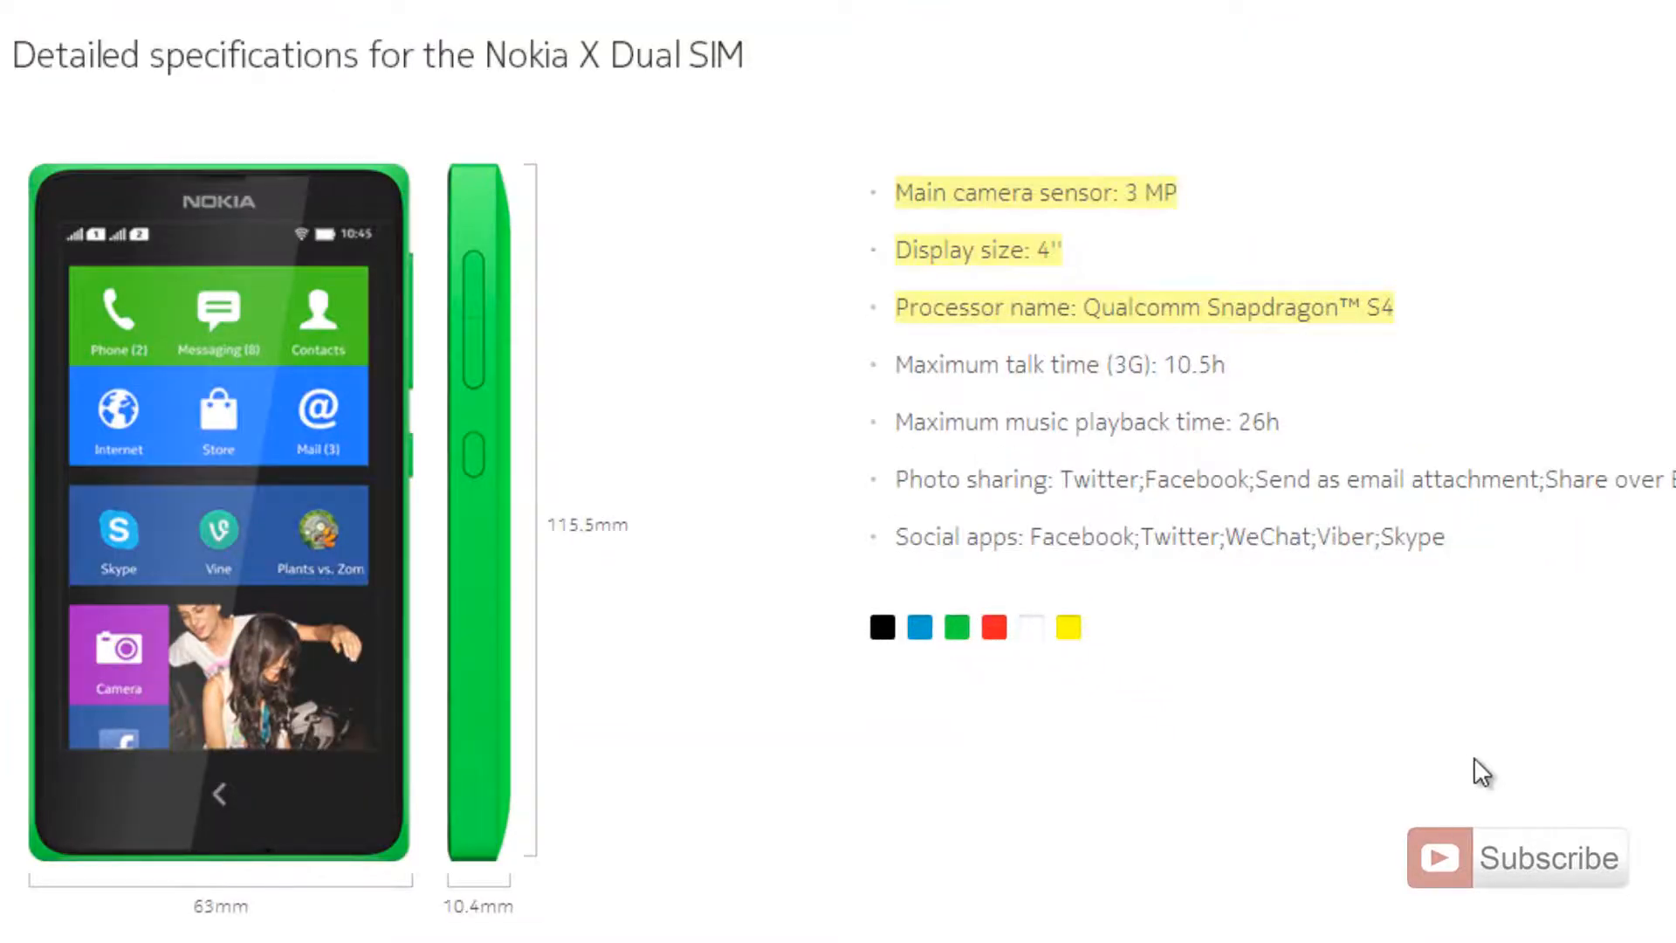
scroll("down", 3)
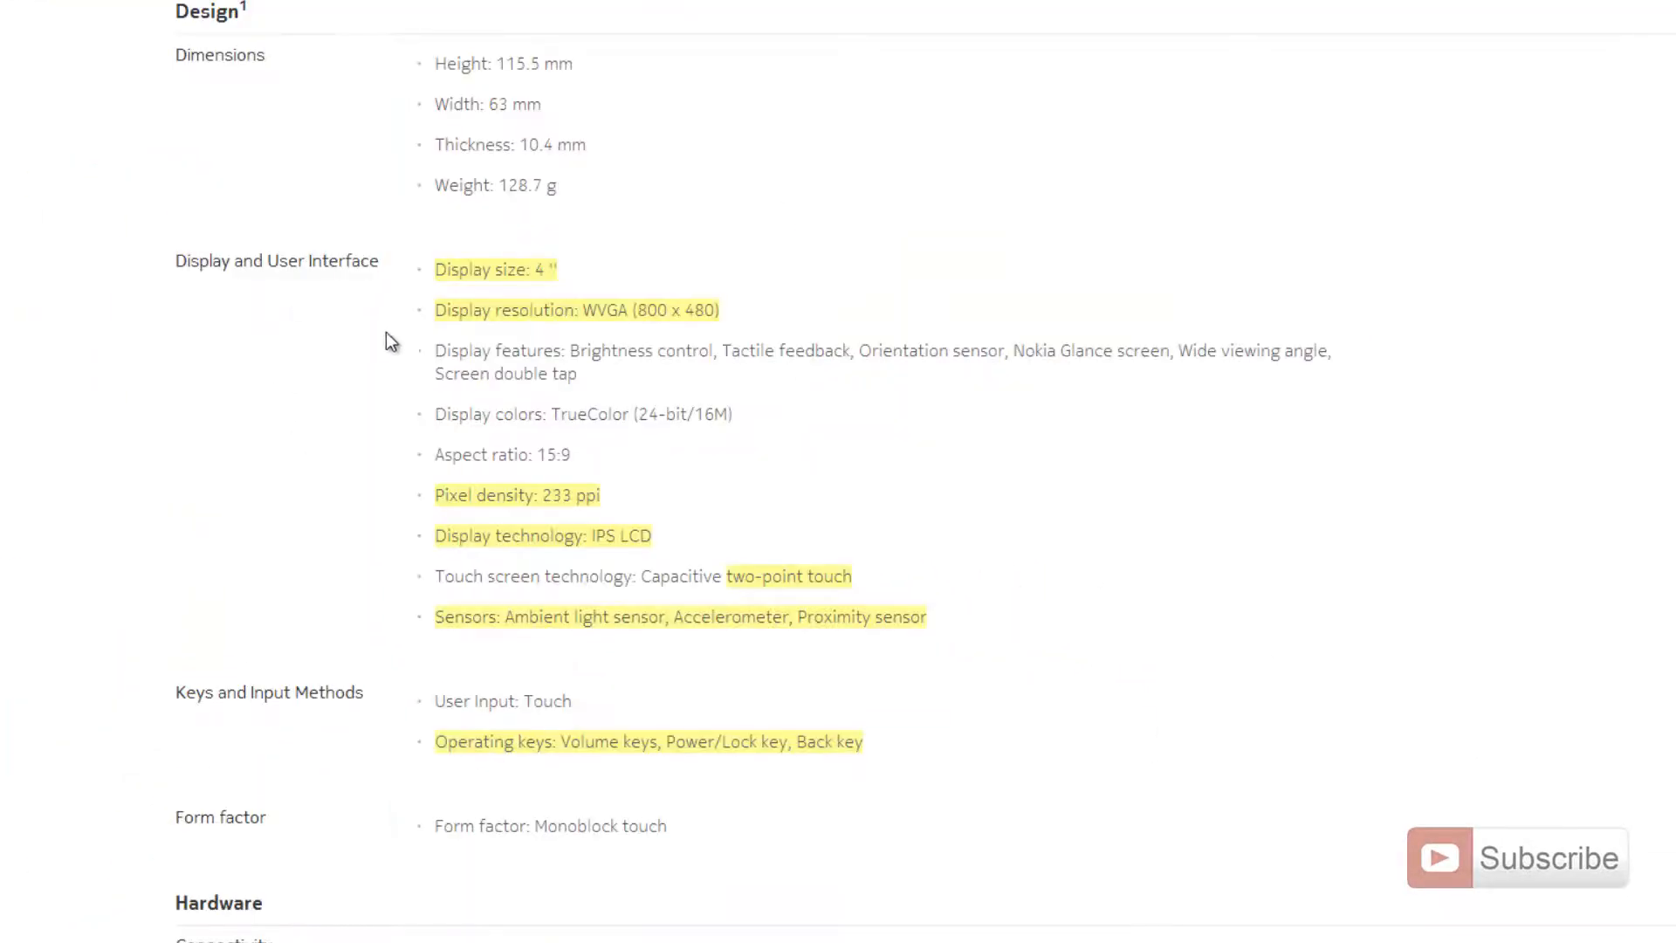
mouse_move(511, 347)
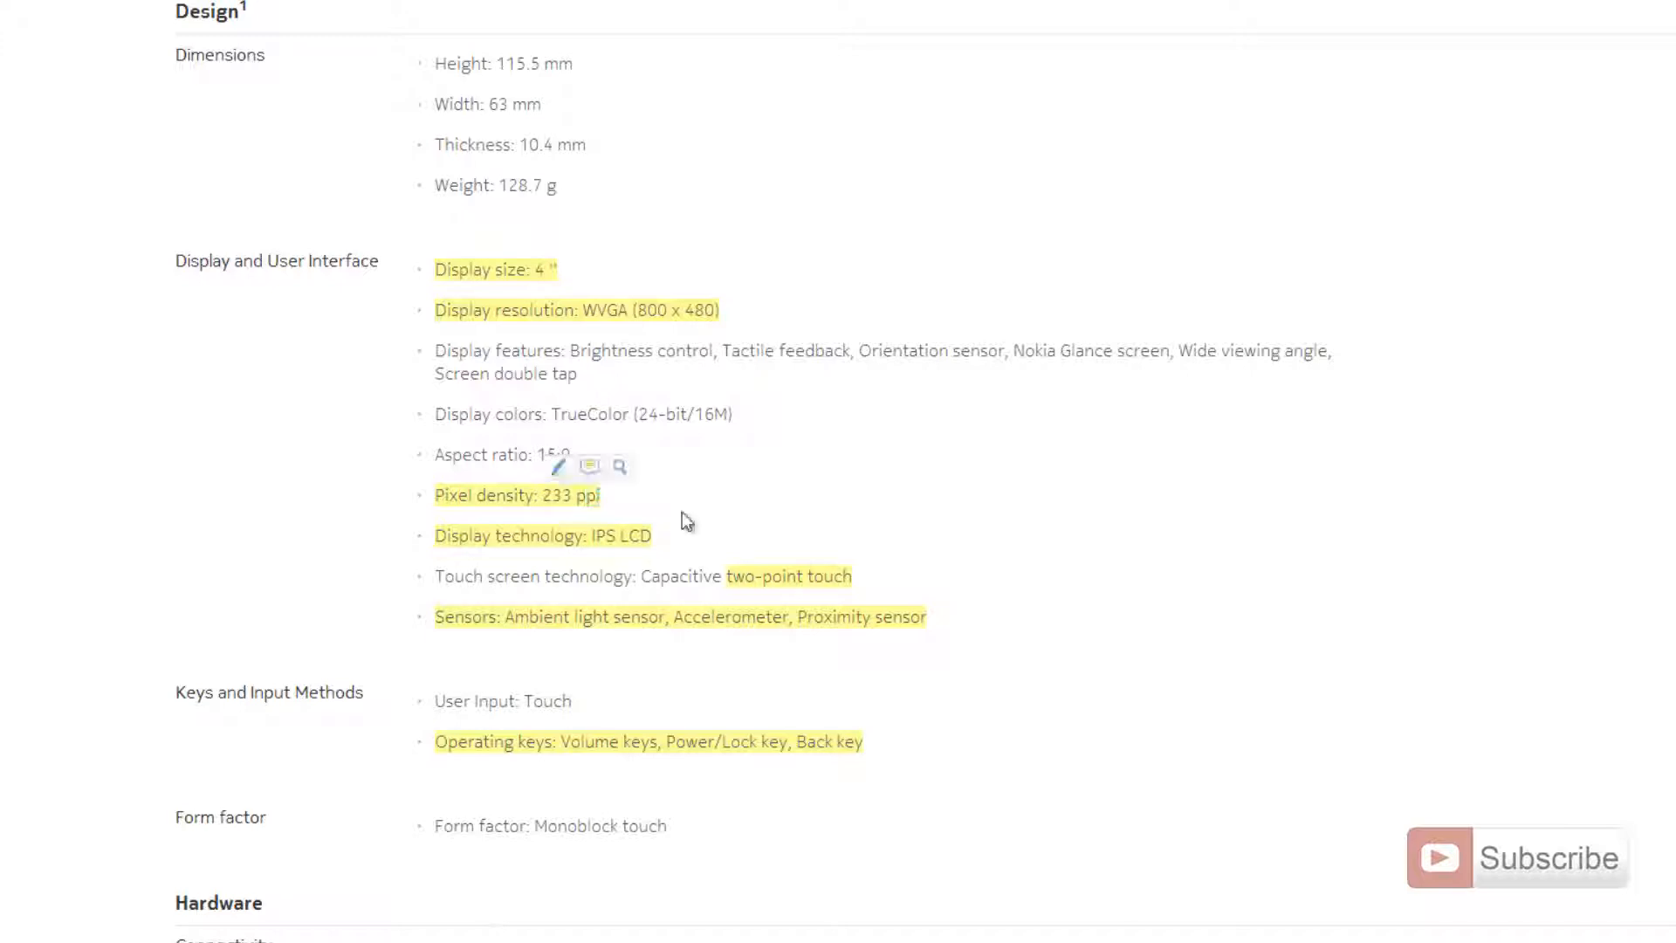
mouse_move(704, 562)
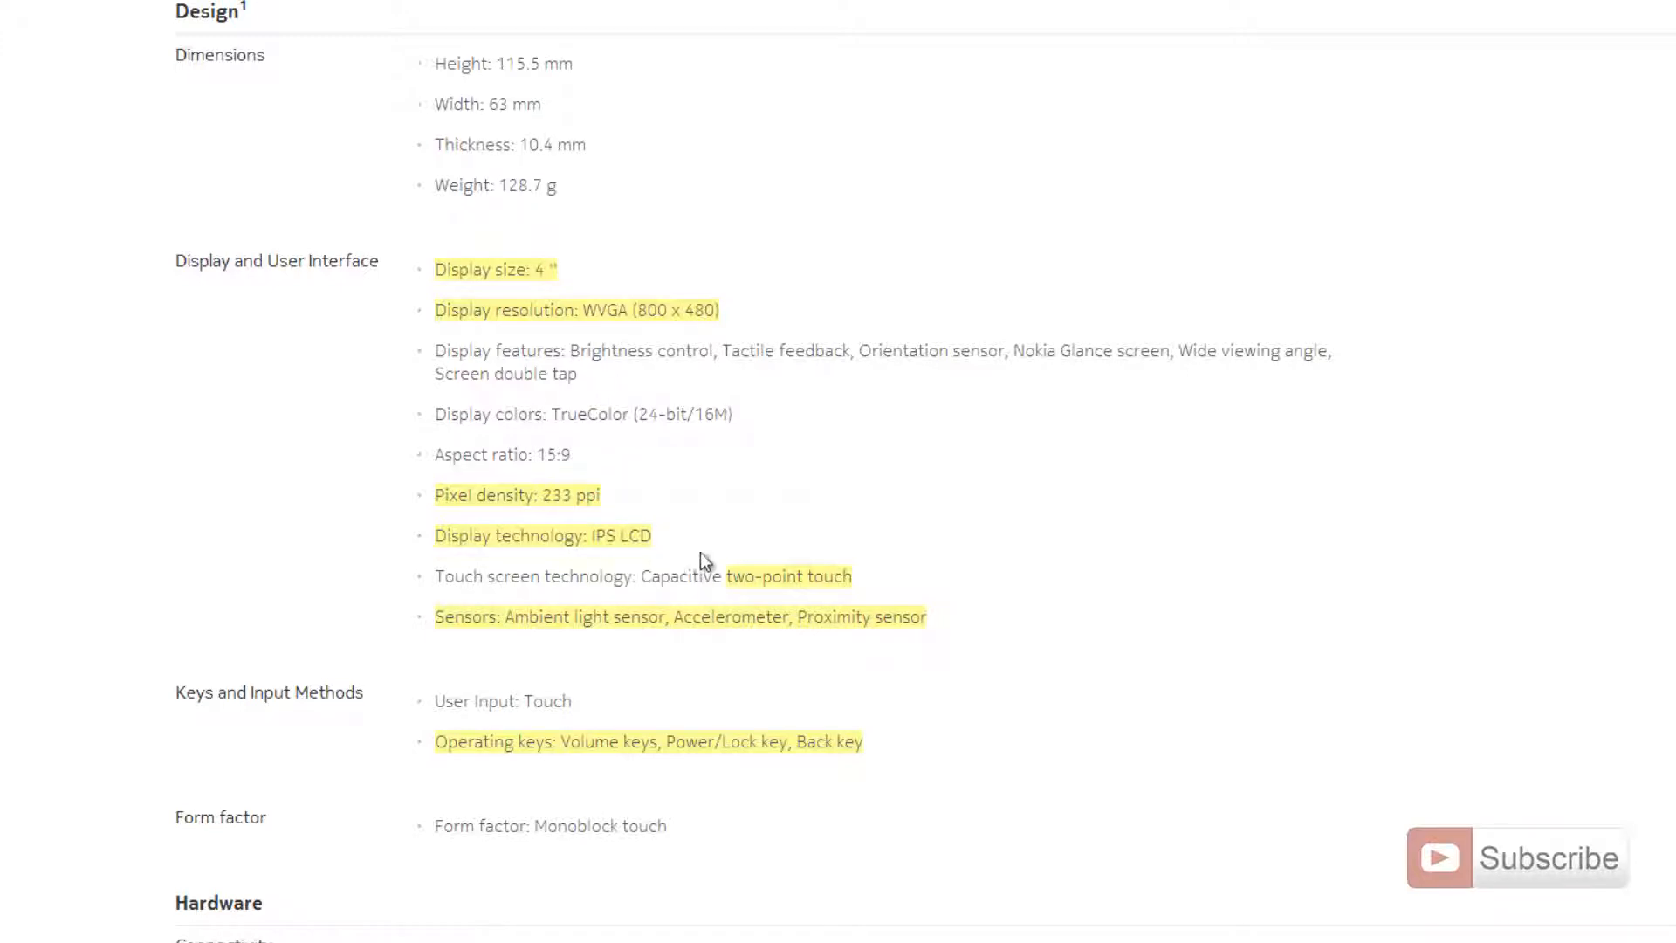
mouse_move(732, 596)
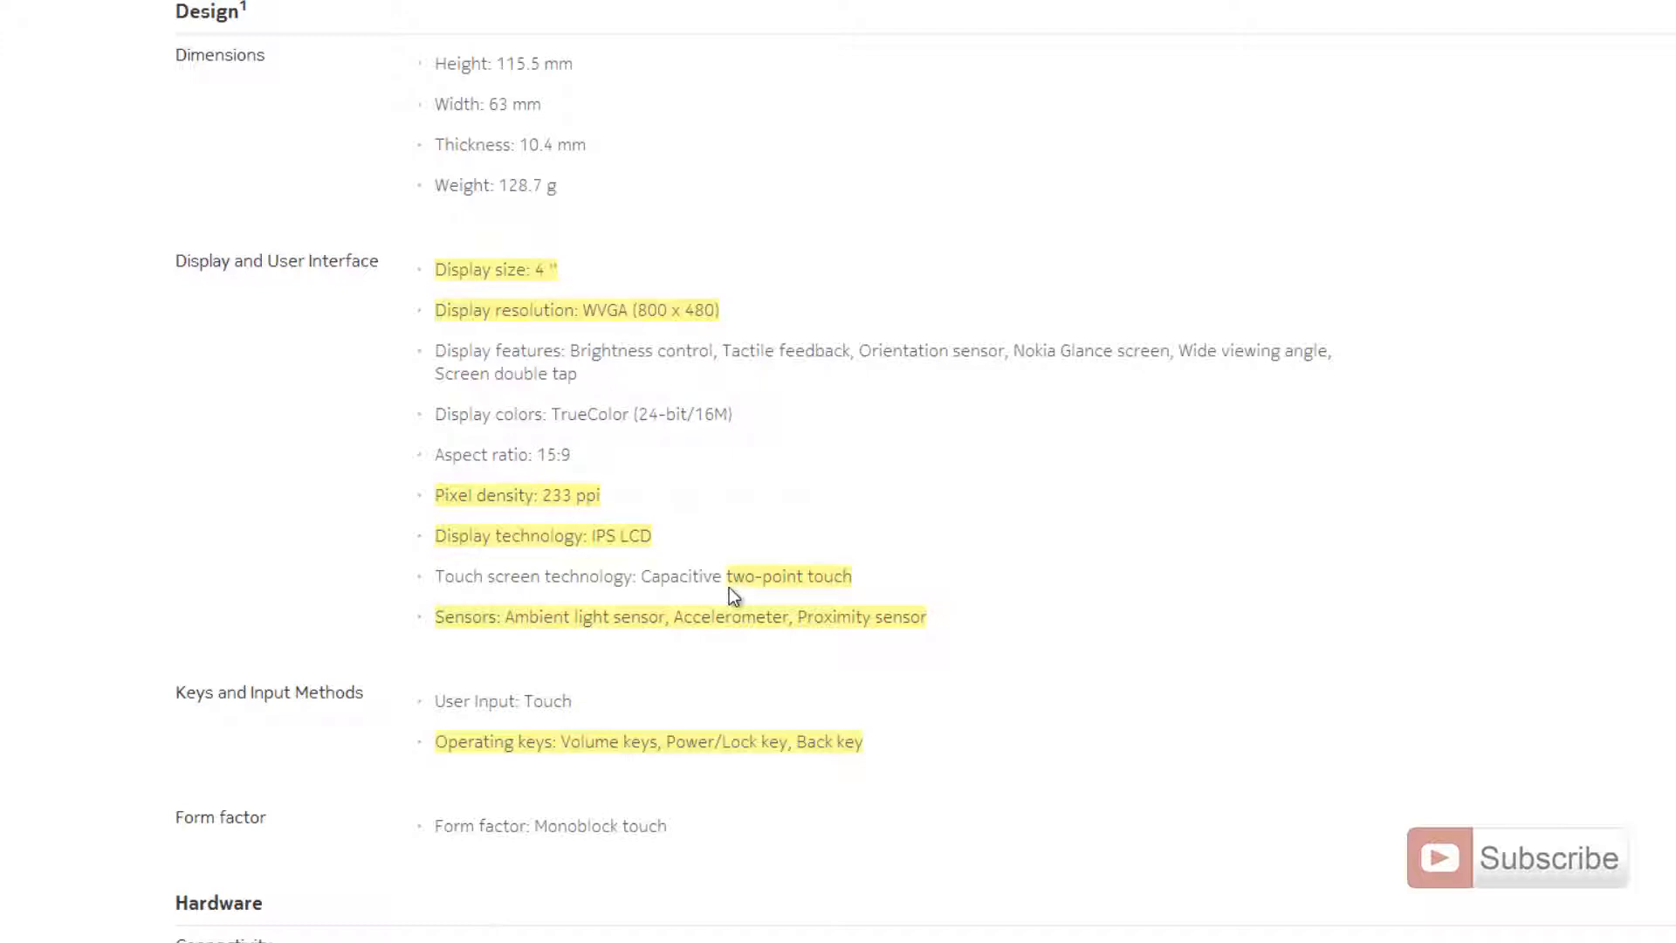
mouse_move(899, 601)
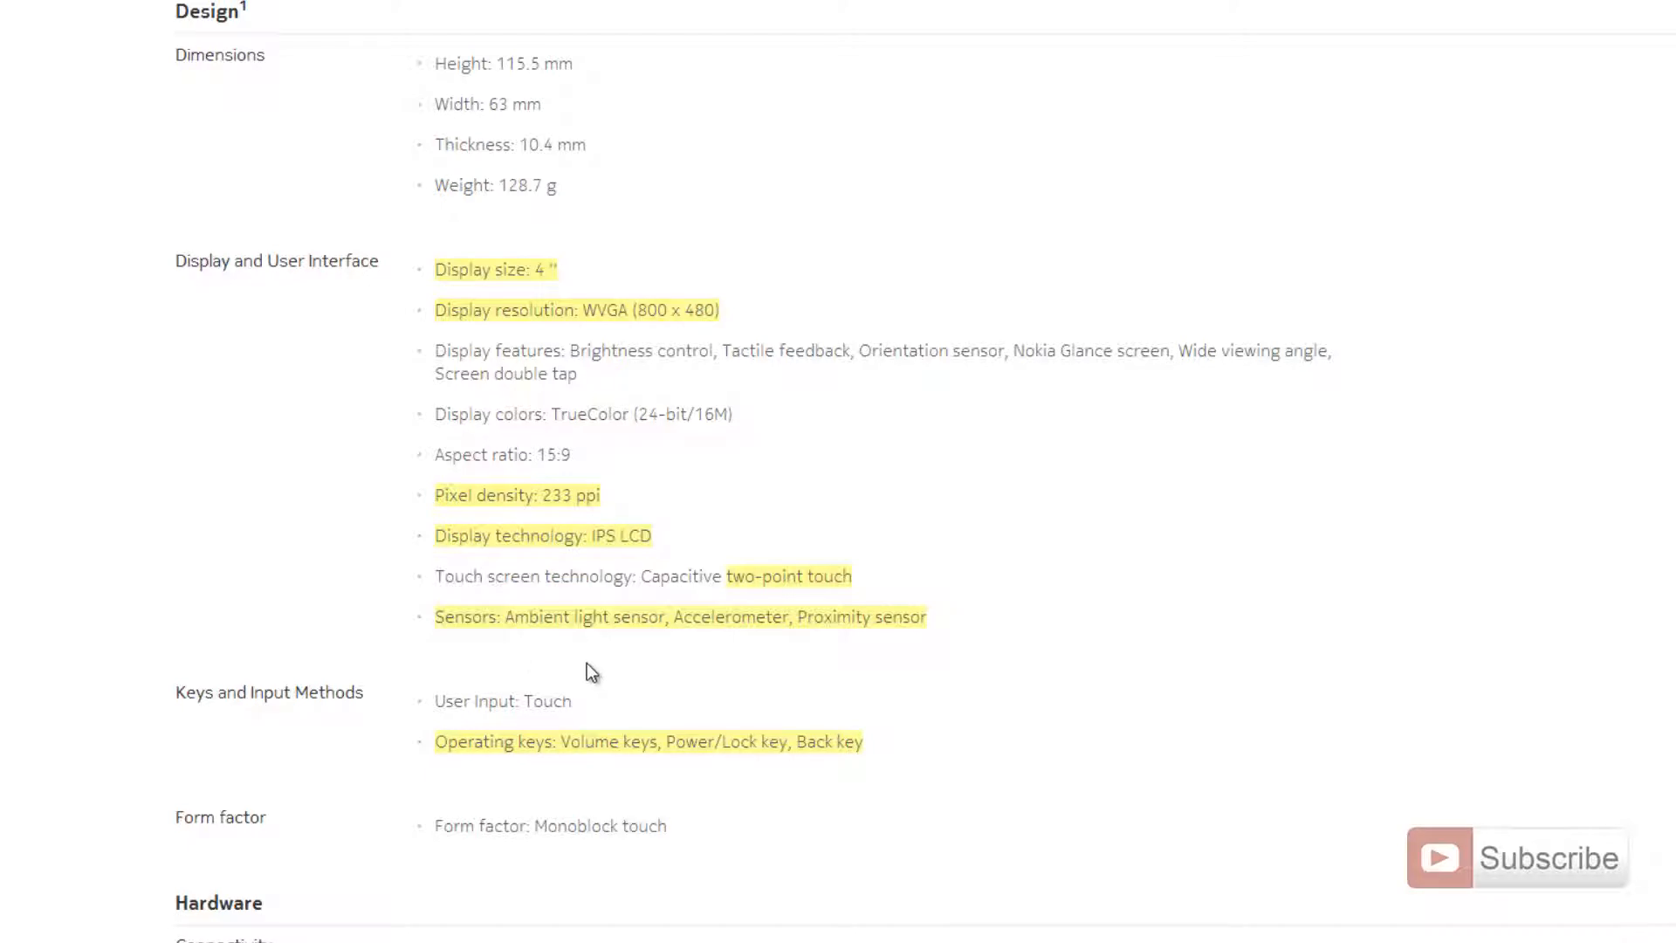
scroll("down", 3)
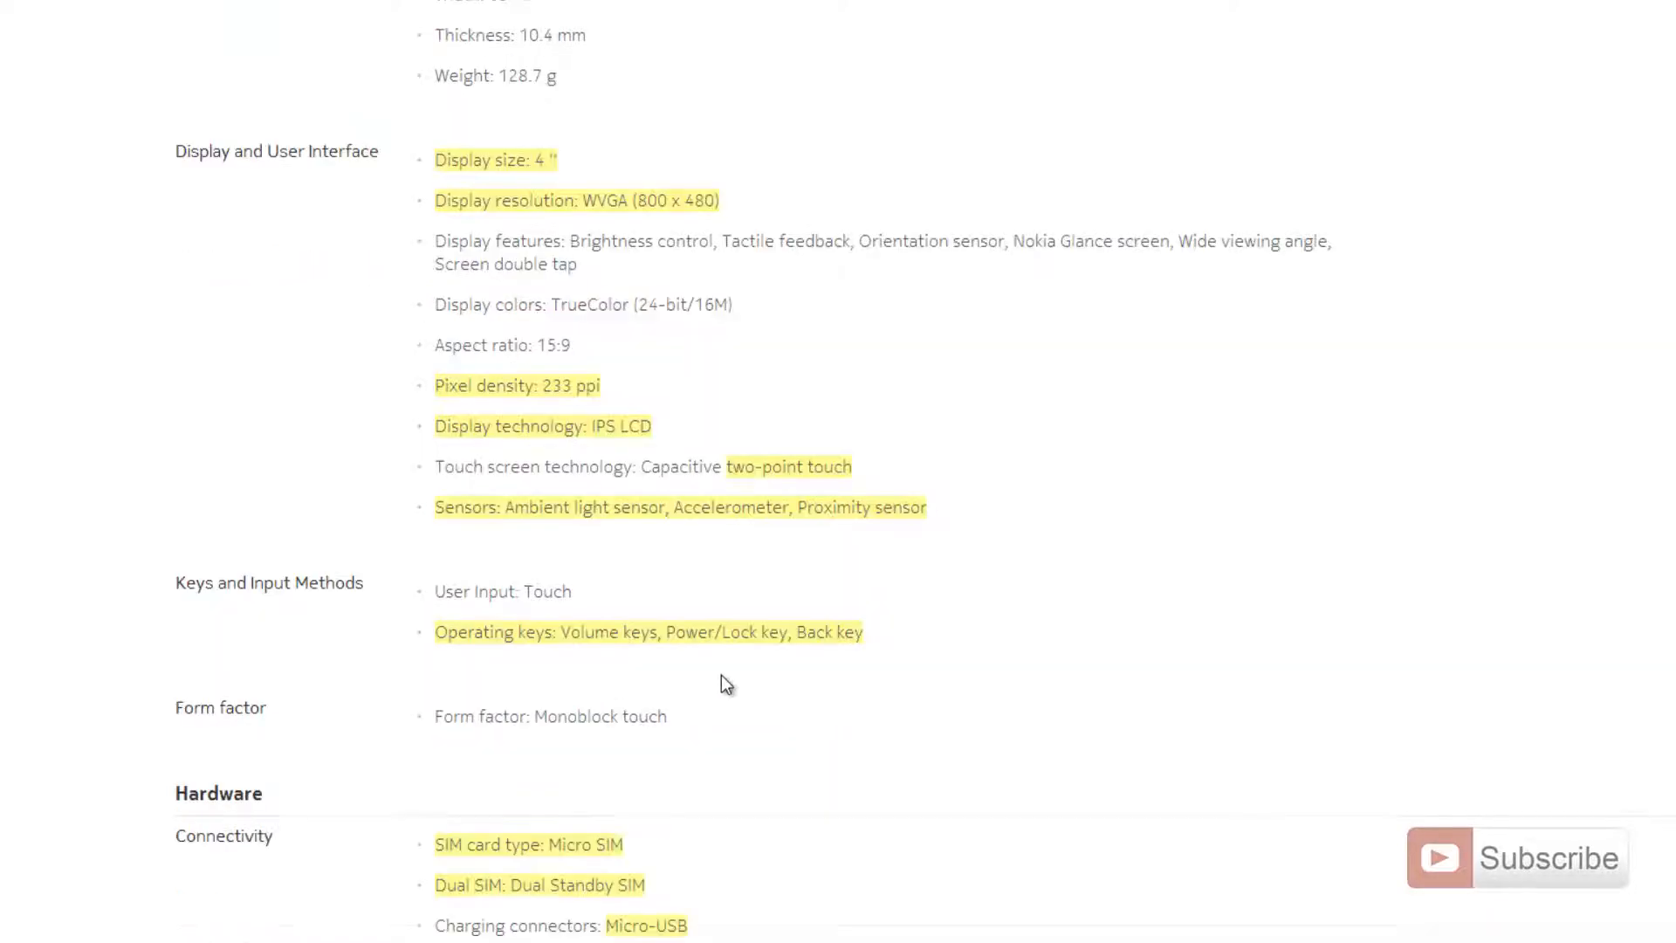
mouse_move(597, 670)
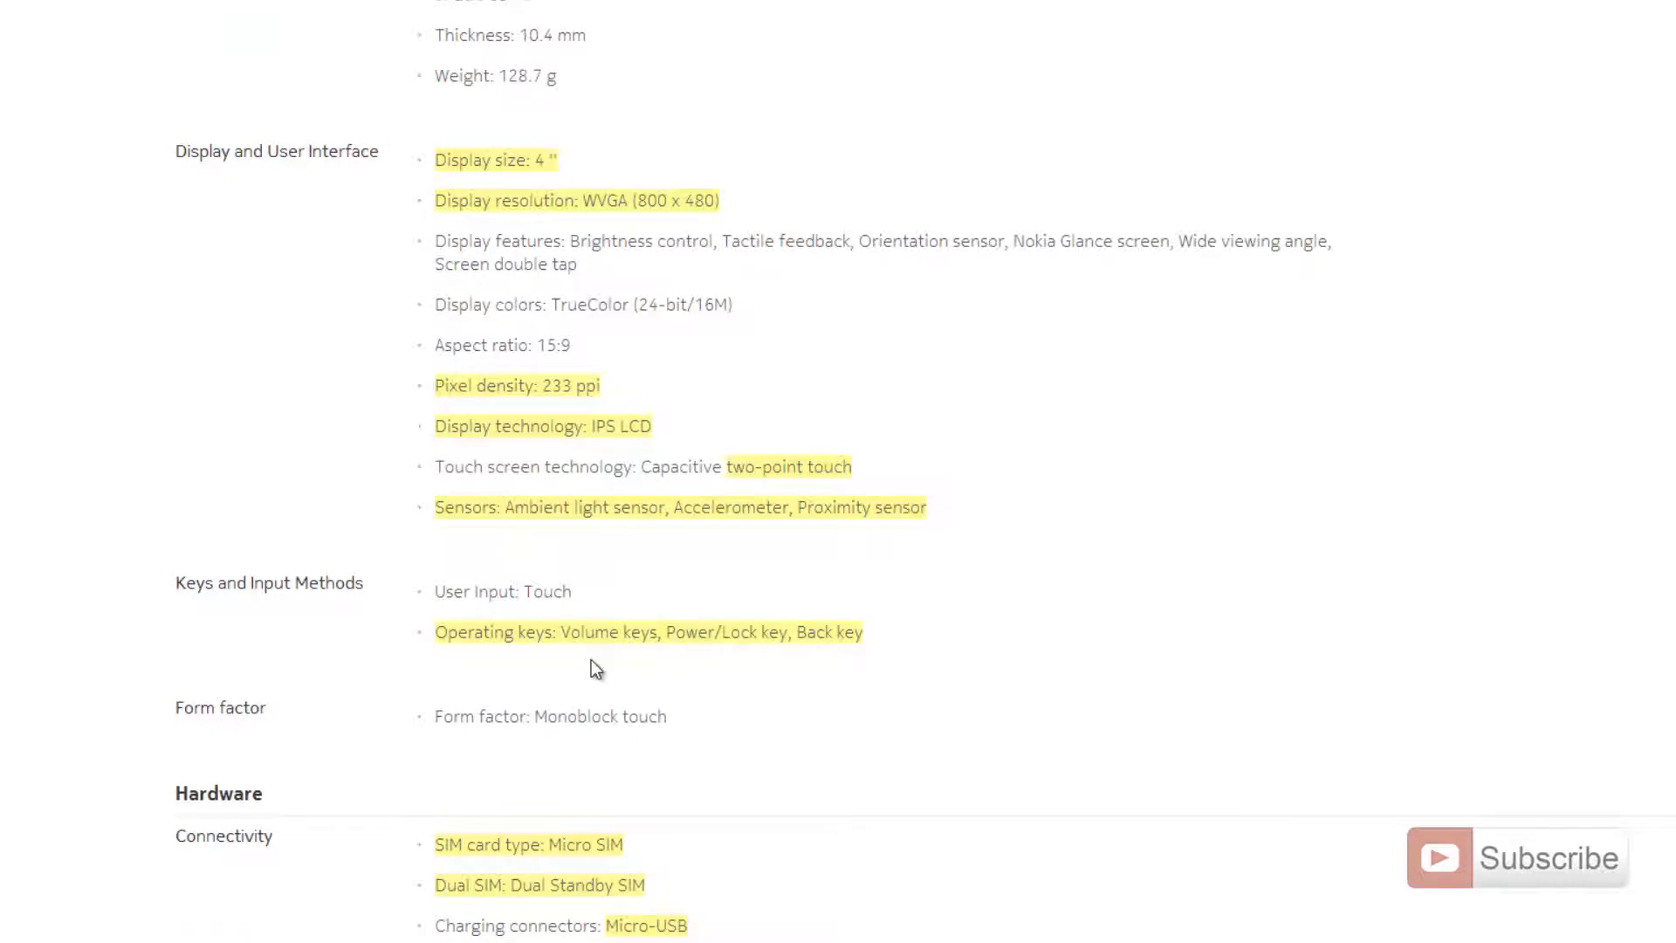
mouse_move(728, 672)
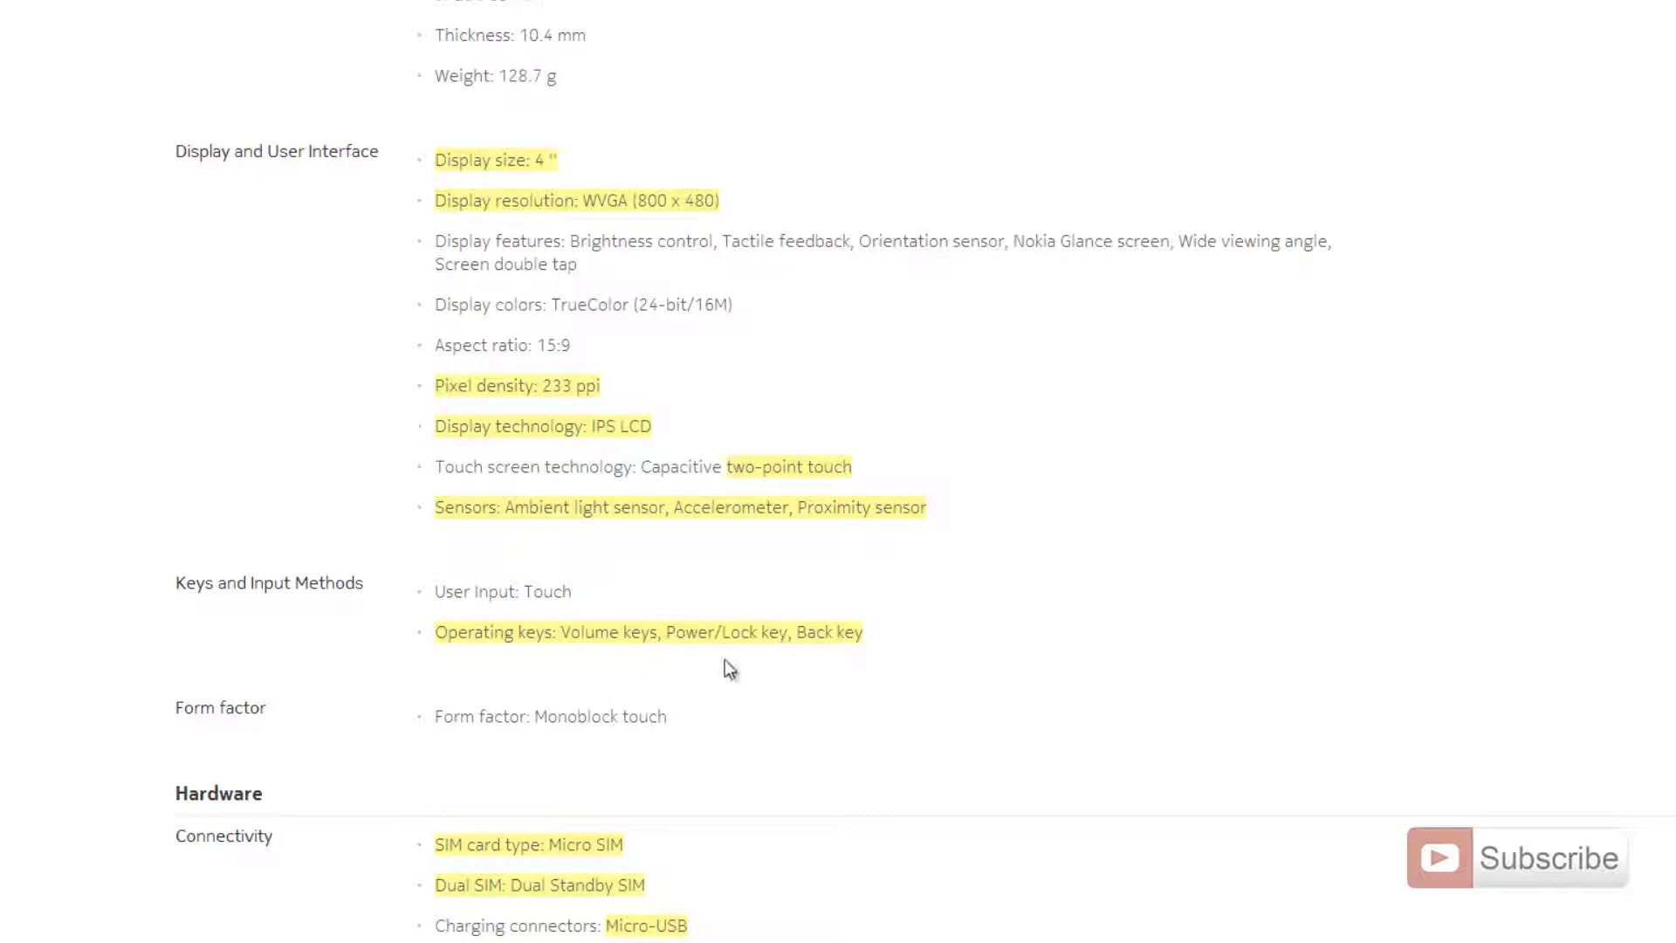
mouse_move(874, 644)
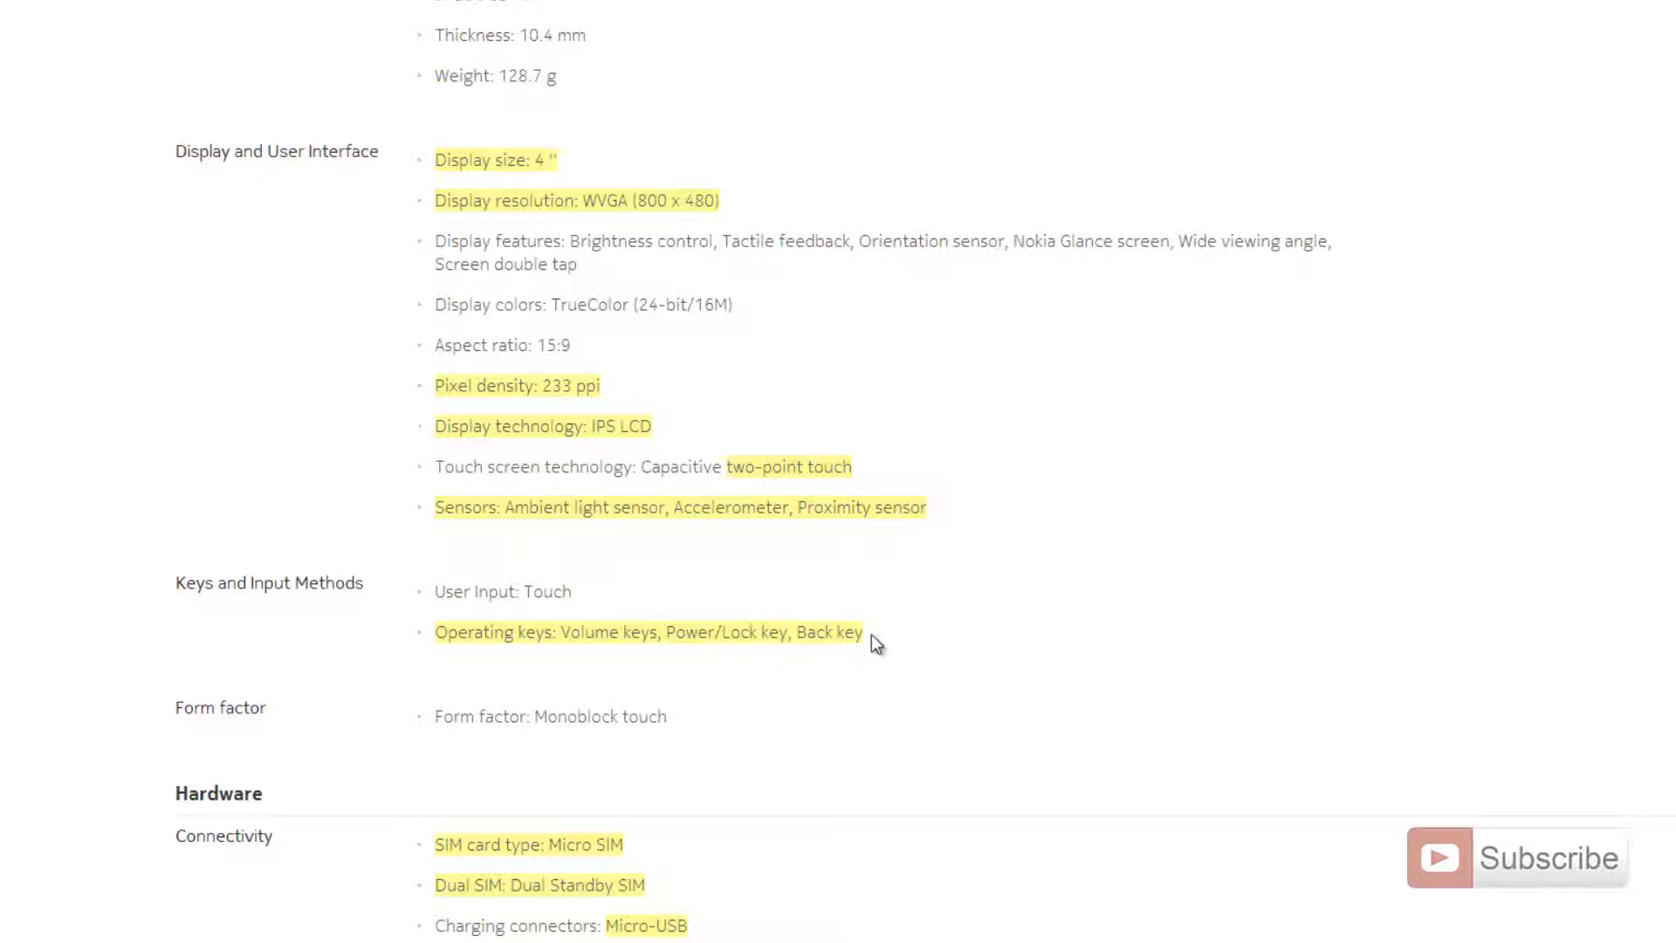
mouse_move(866, 692)
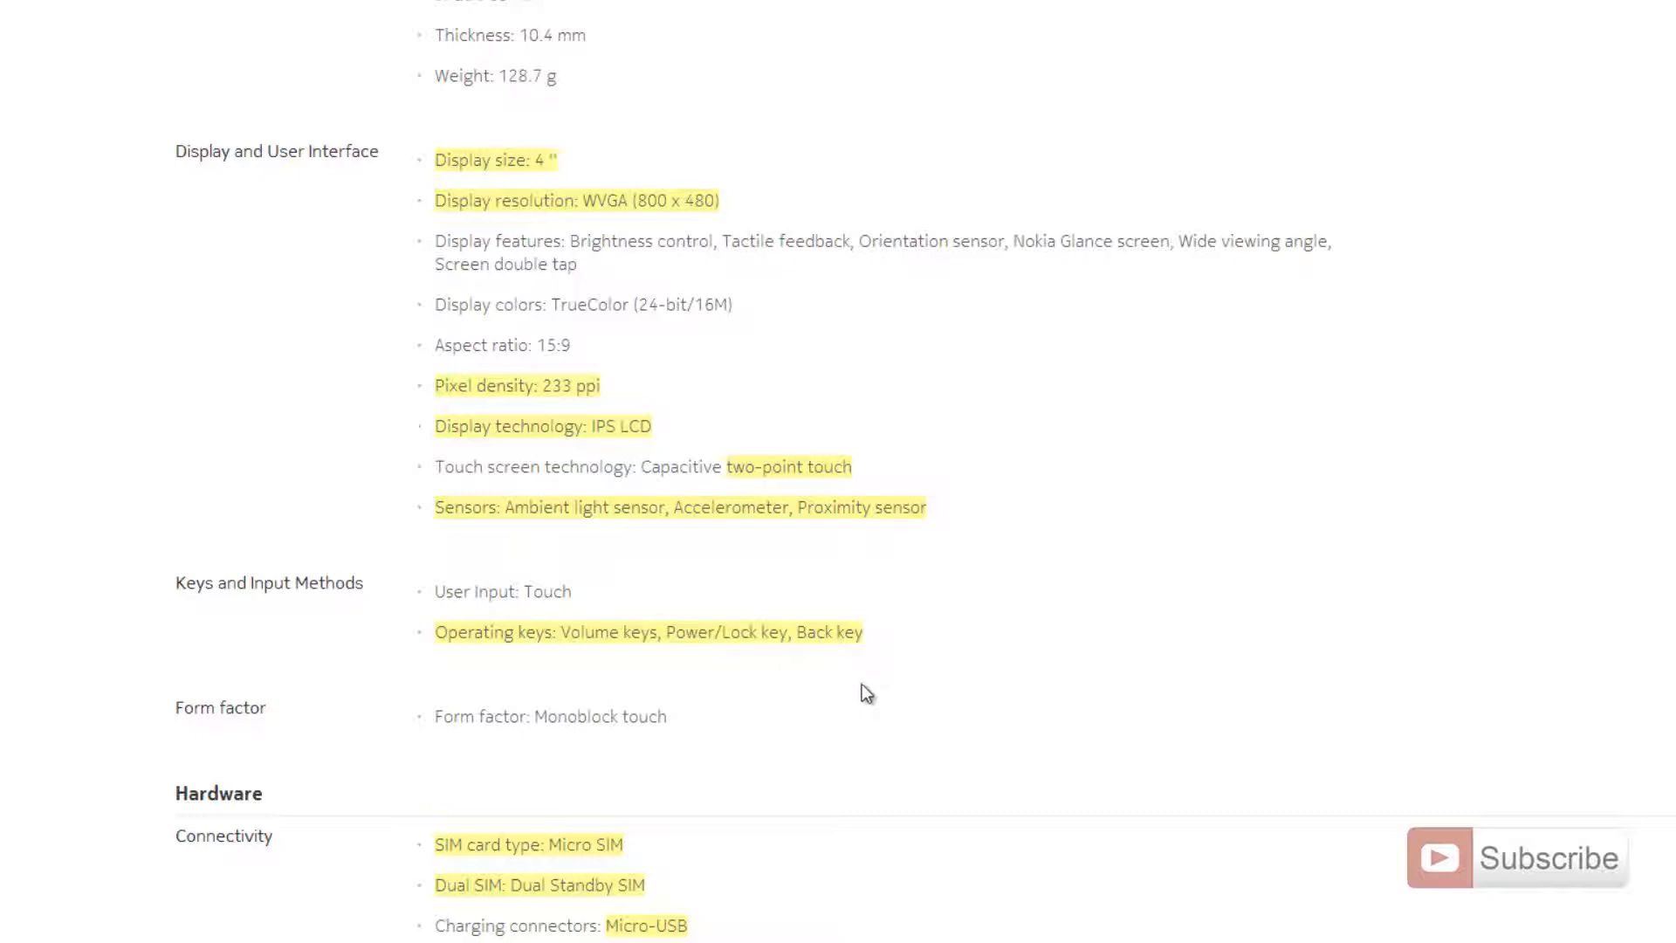
Scroll past Connectivity to the Data Network and Power Management battery specs
scroll("down", 3)
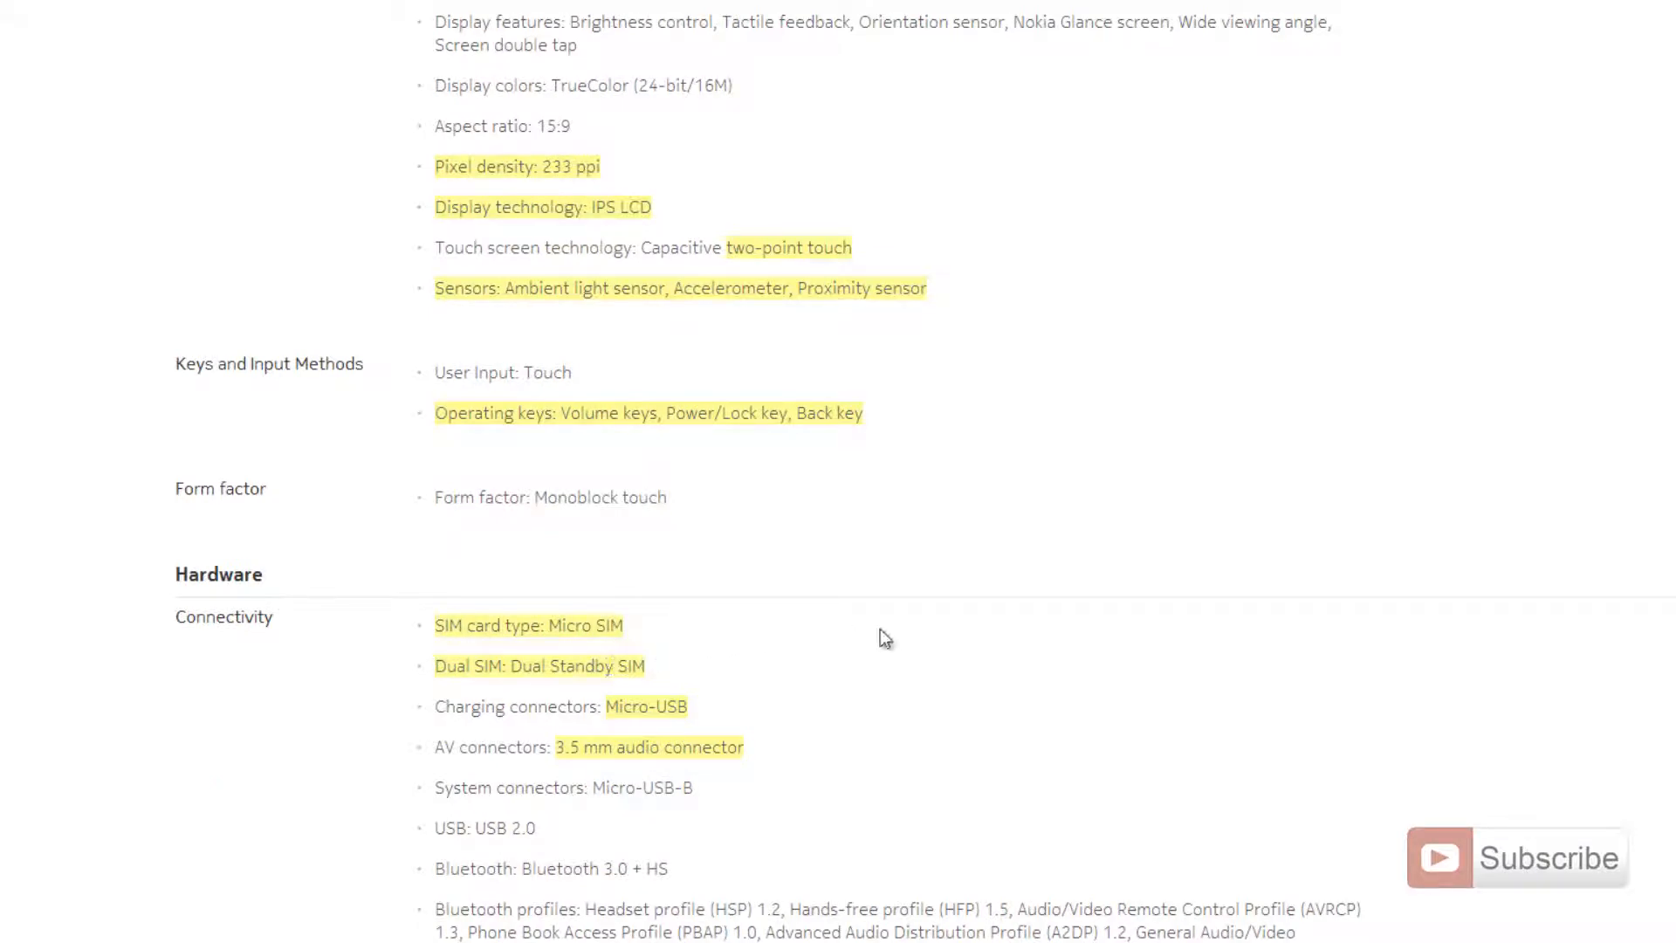
mouse_move(777, 673)
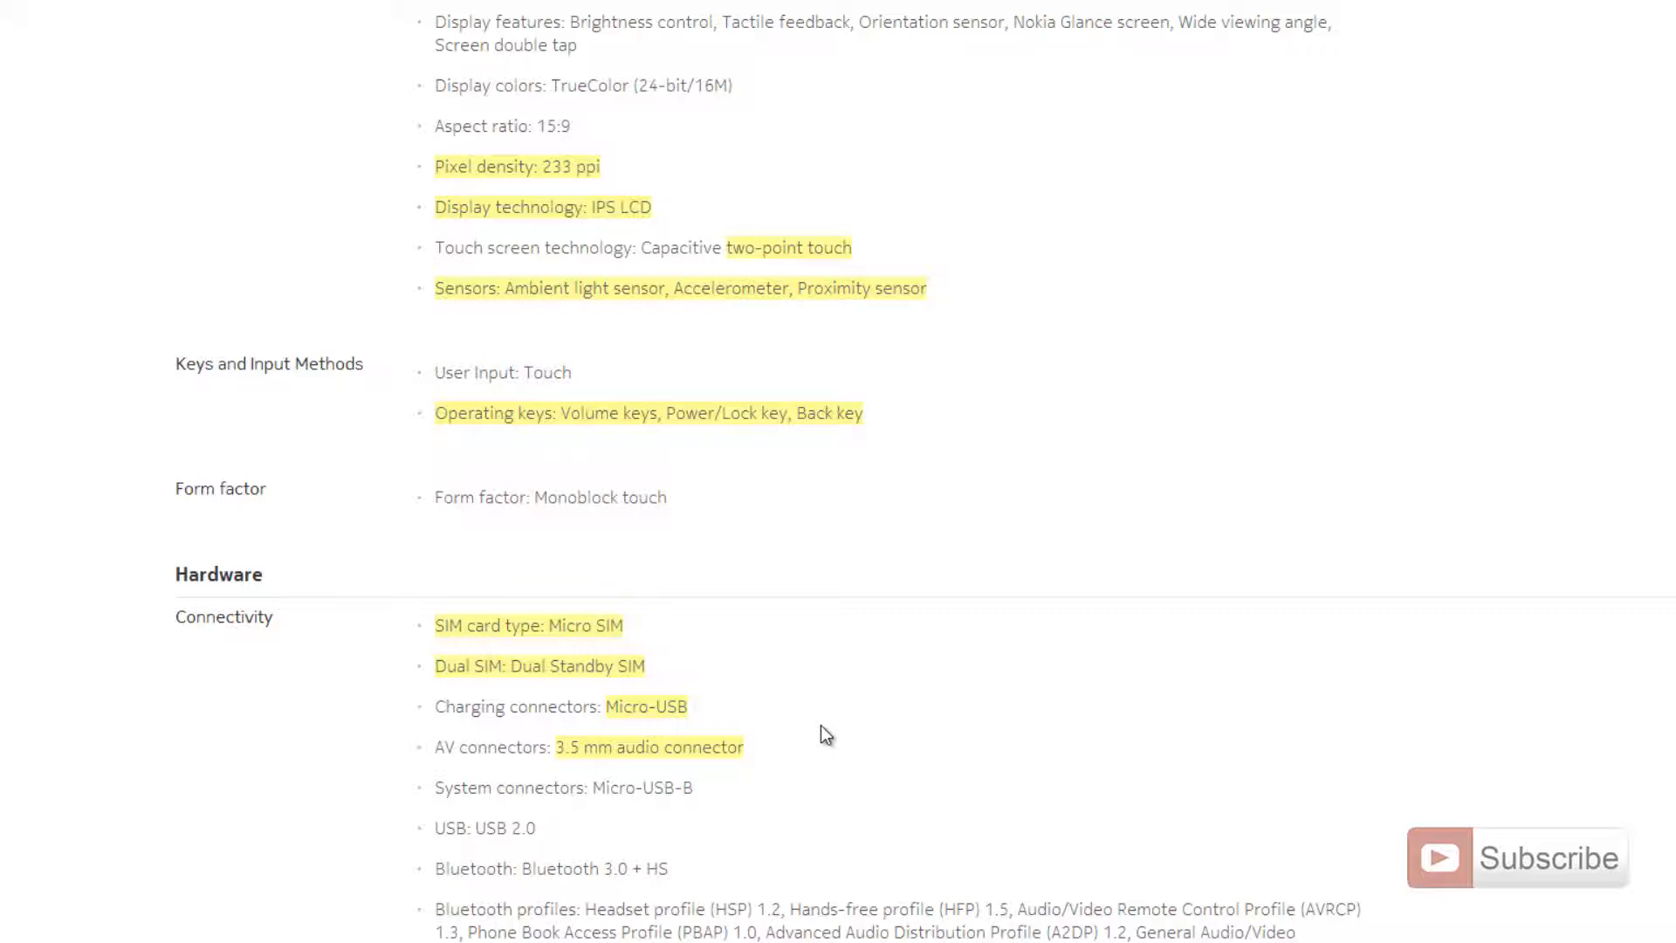
scroll("down", 3)
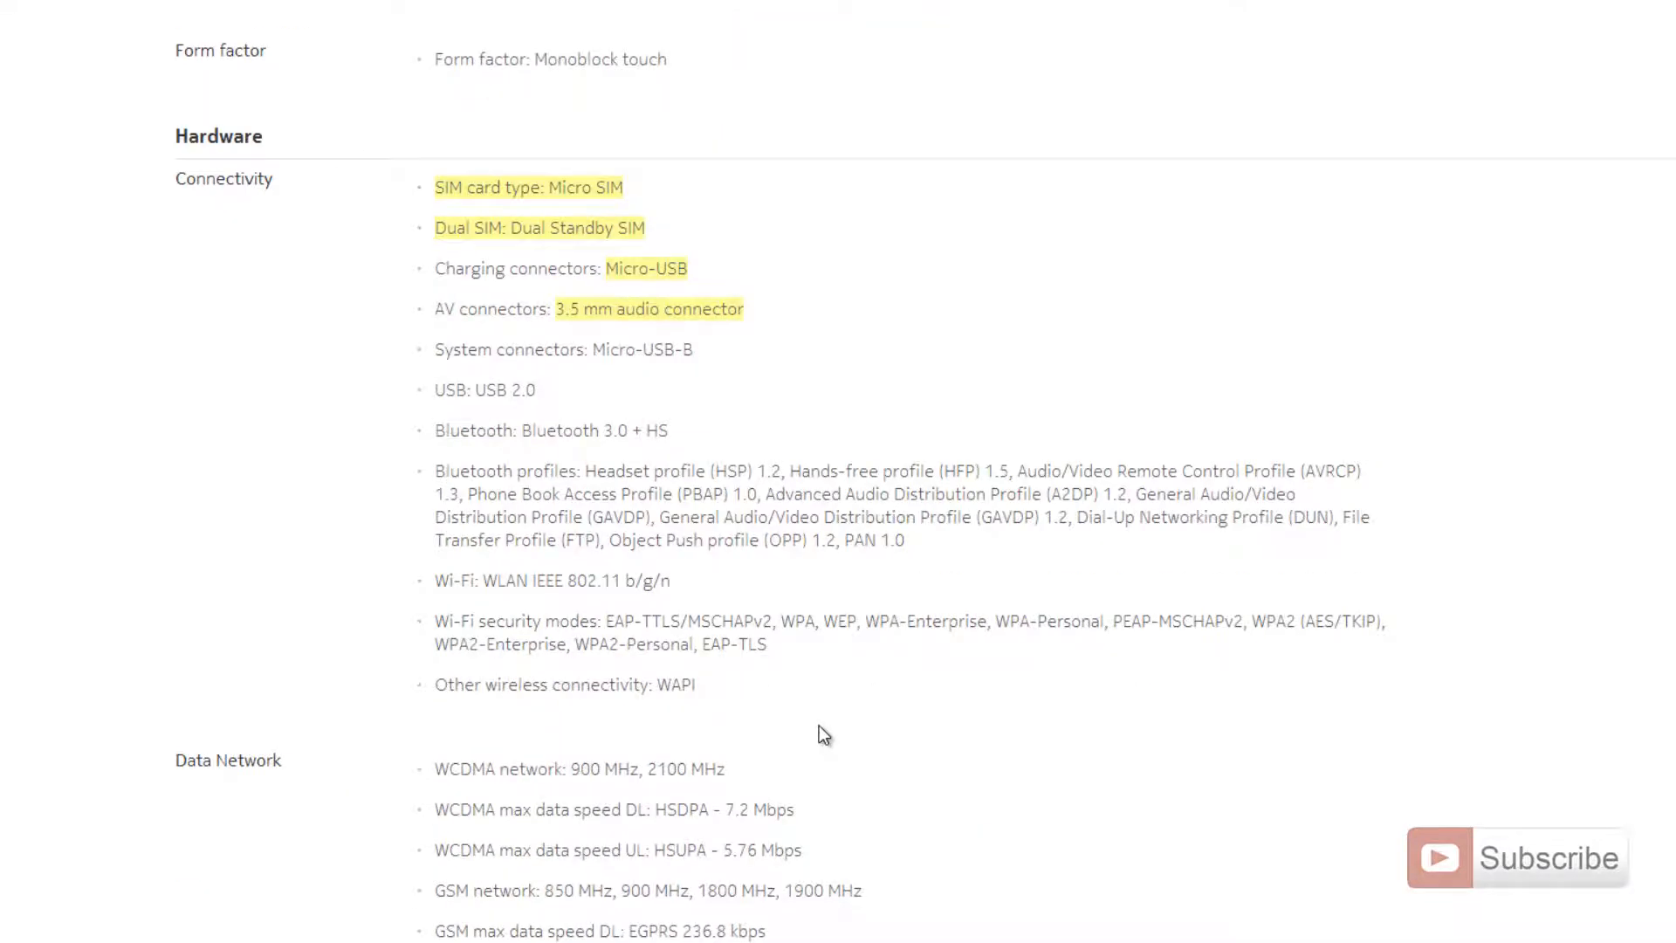
scroll("down", 3)
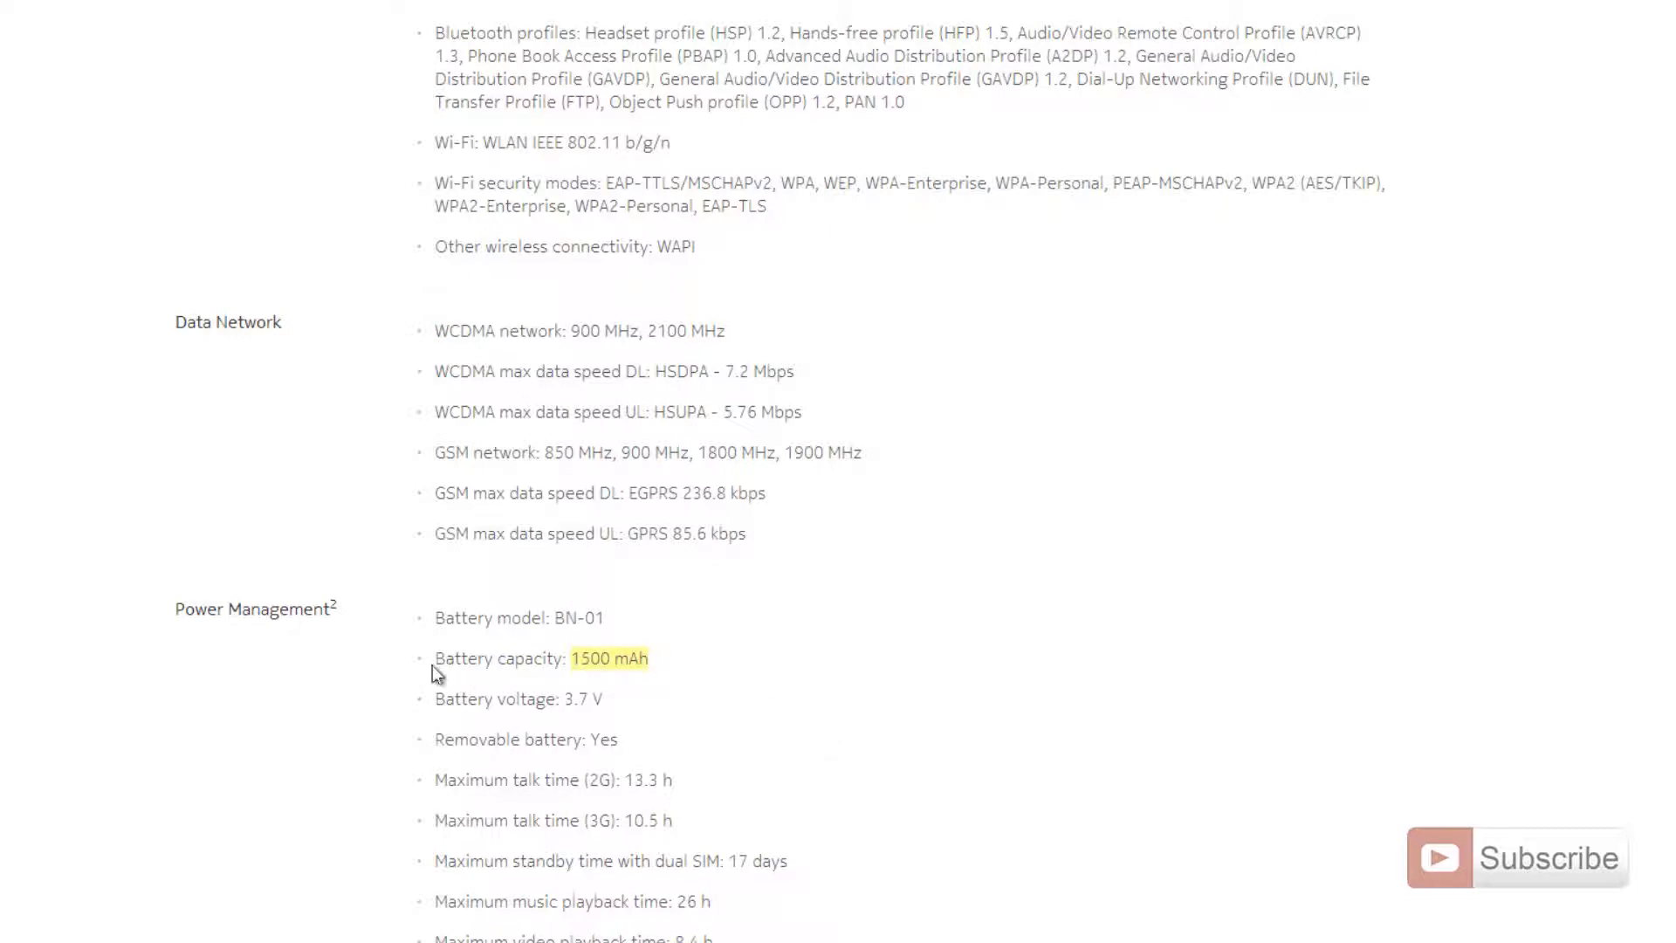
triple_click(540, 658)
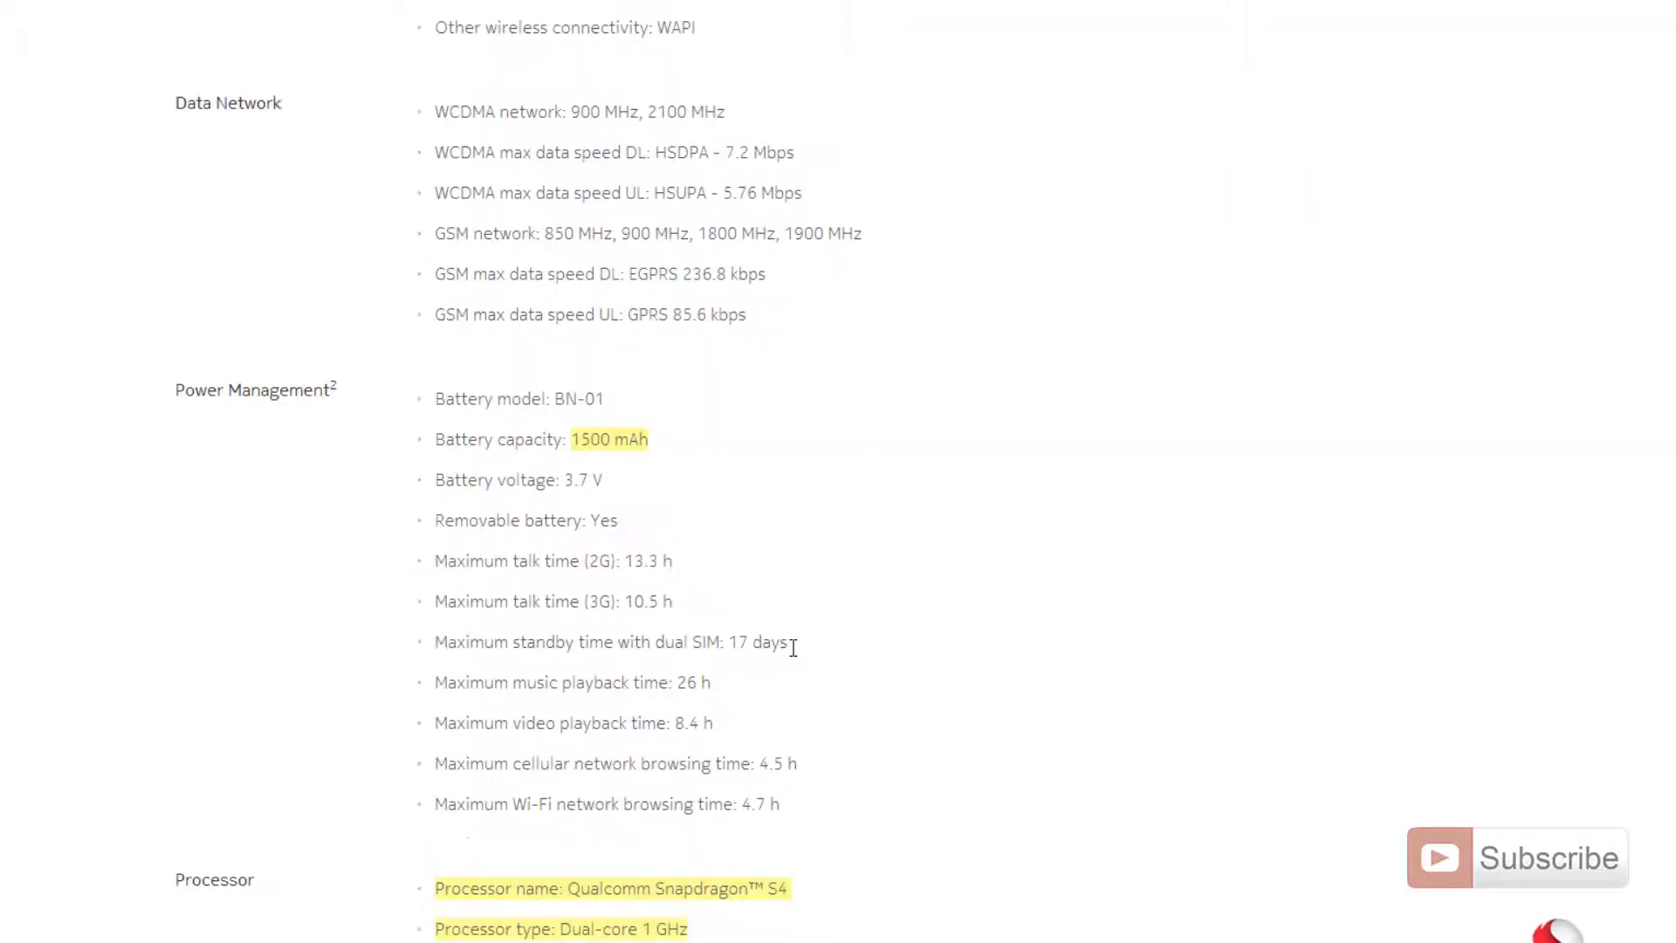
Scroll to Processor and Memory, selecting the Expandable memory card type line (MicroSD)
scroll("down", 3)
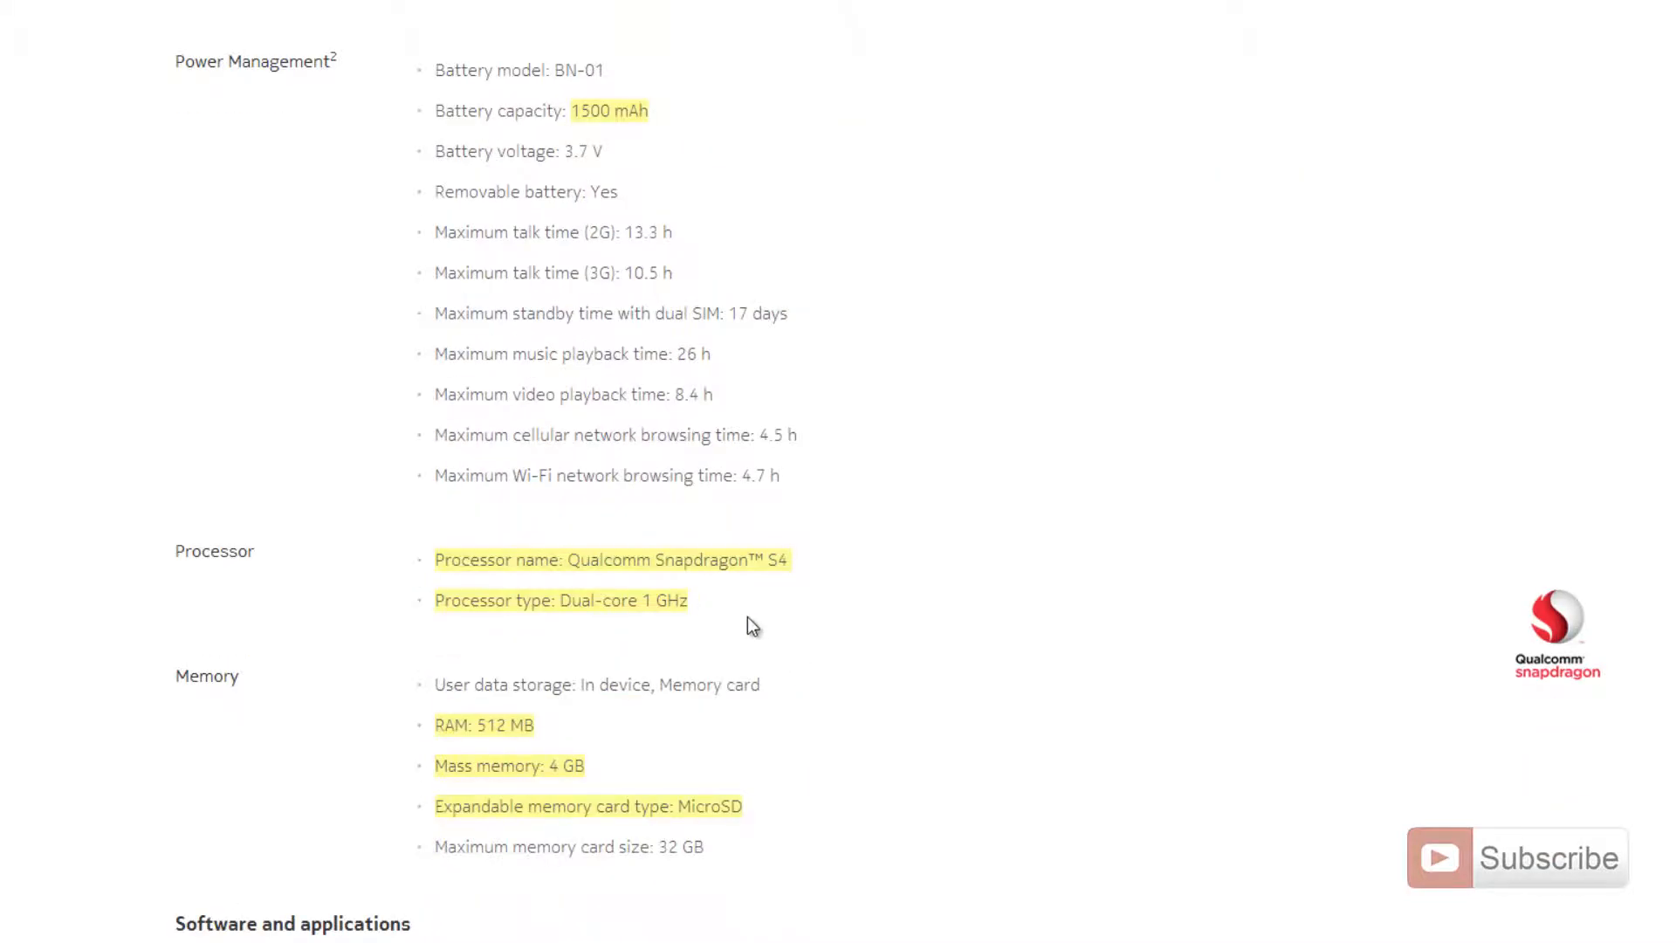
mouse_move(727, 610)
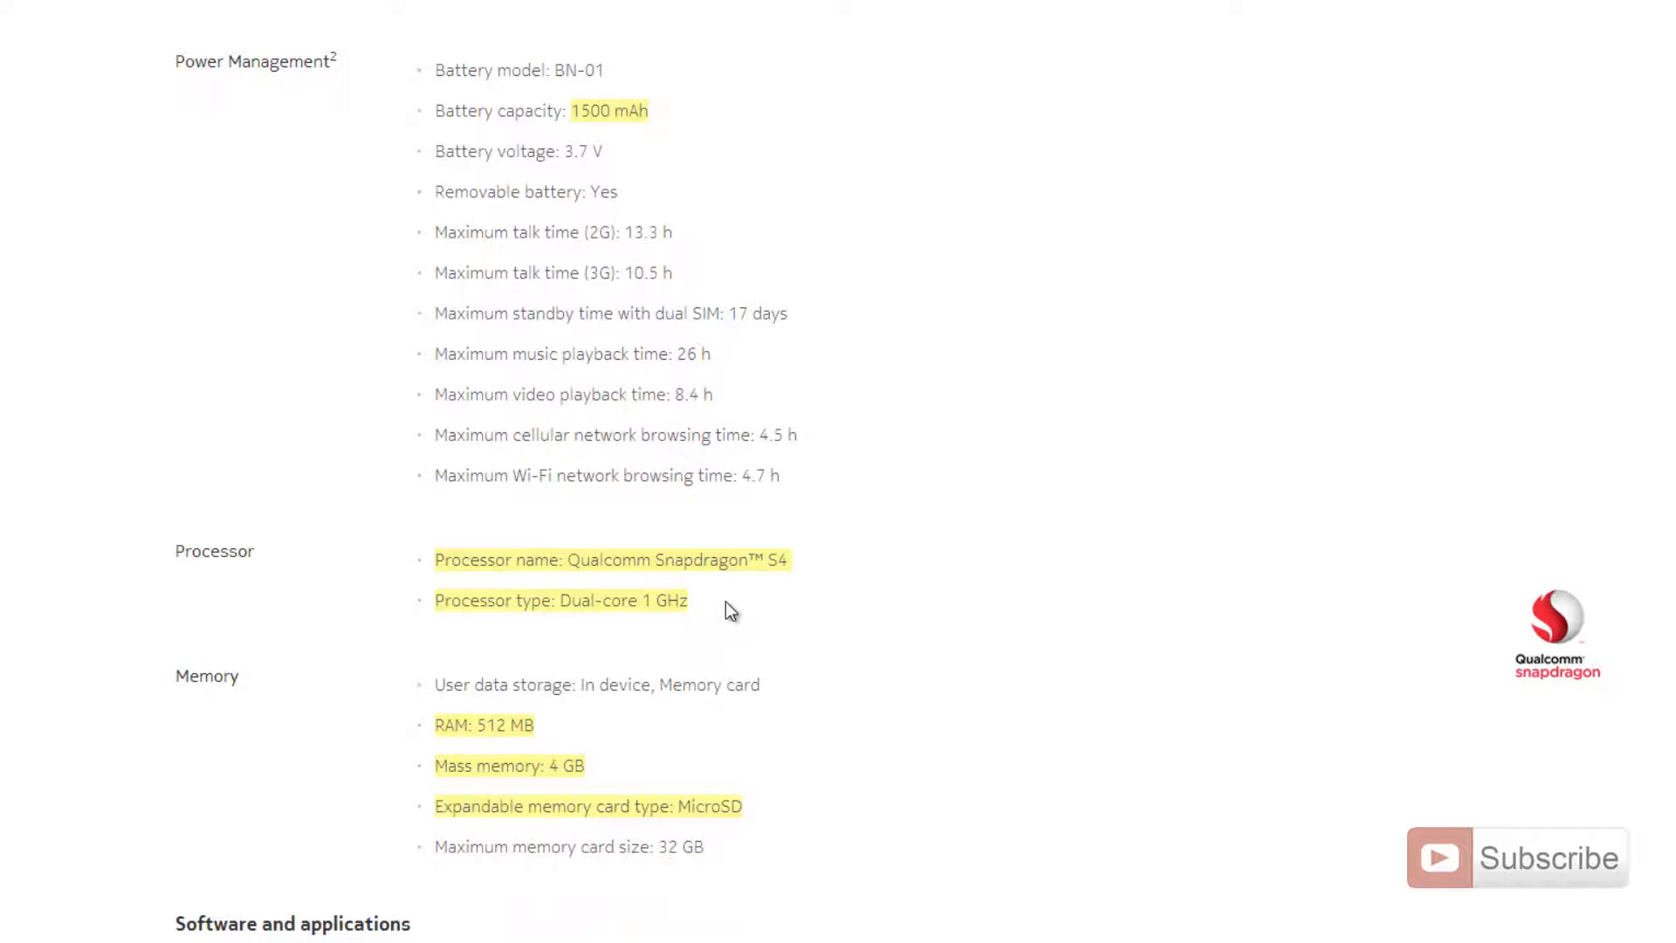
scroll("down", 3)
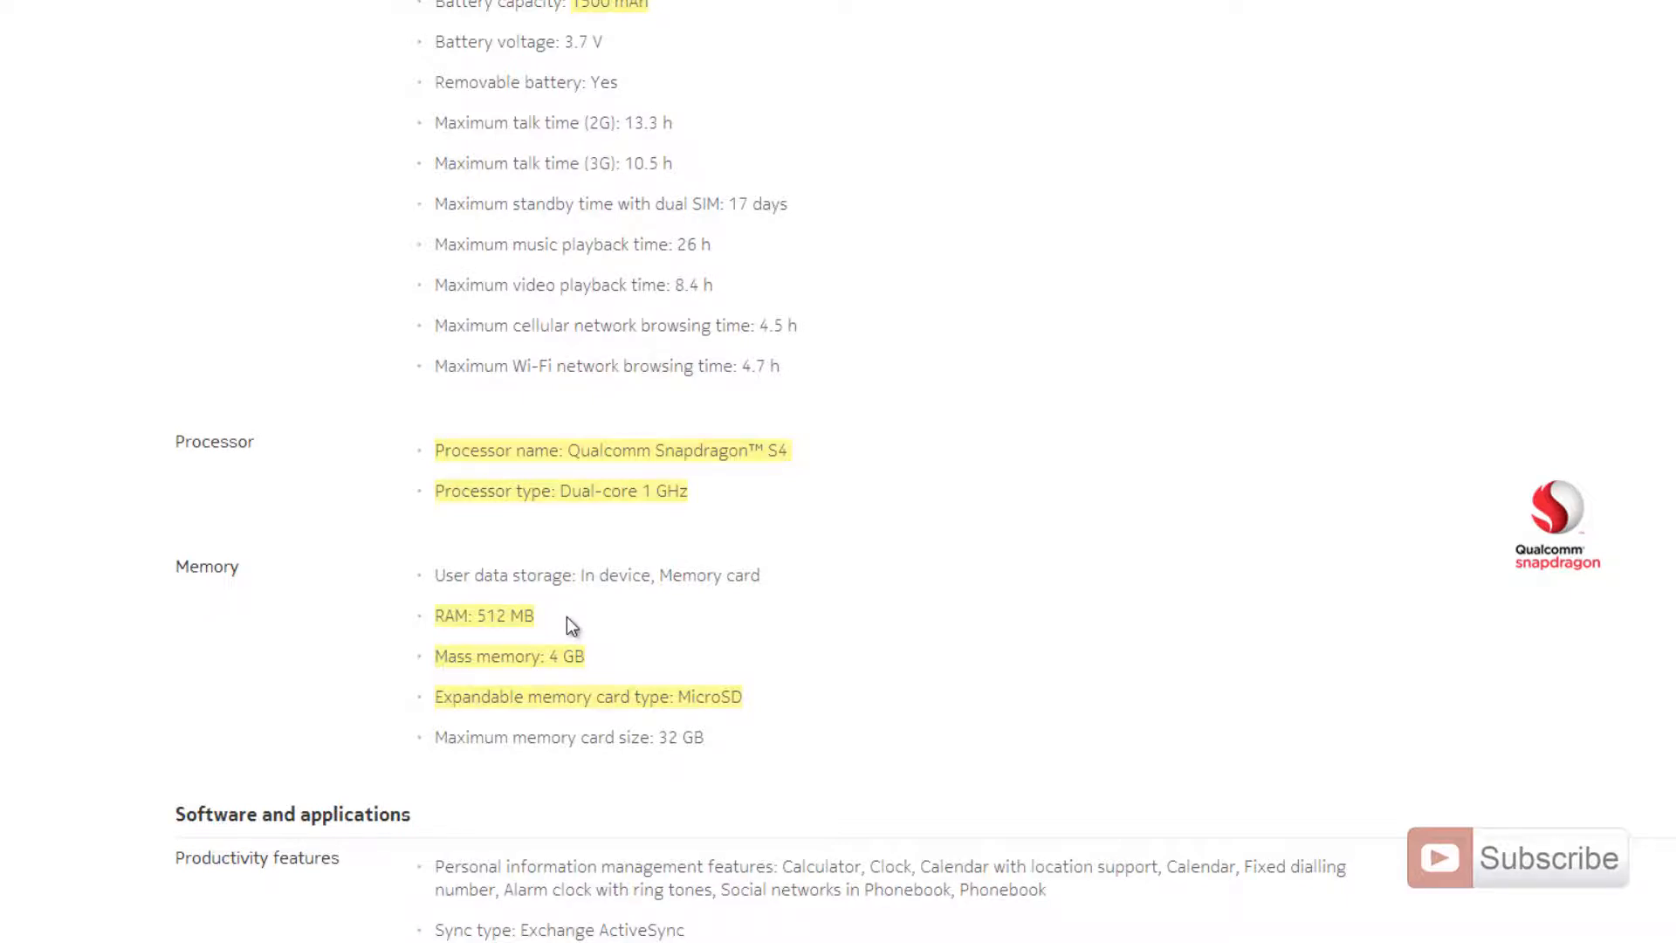
mouse_move(652, 694)
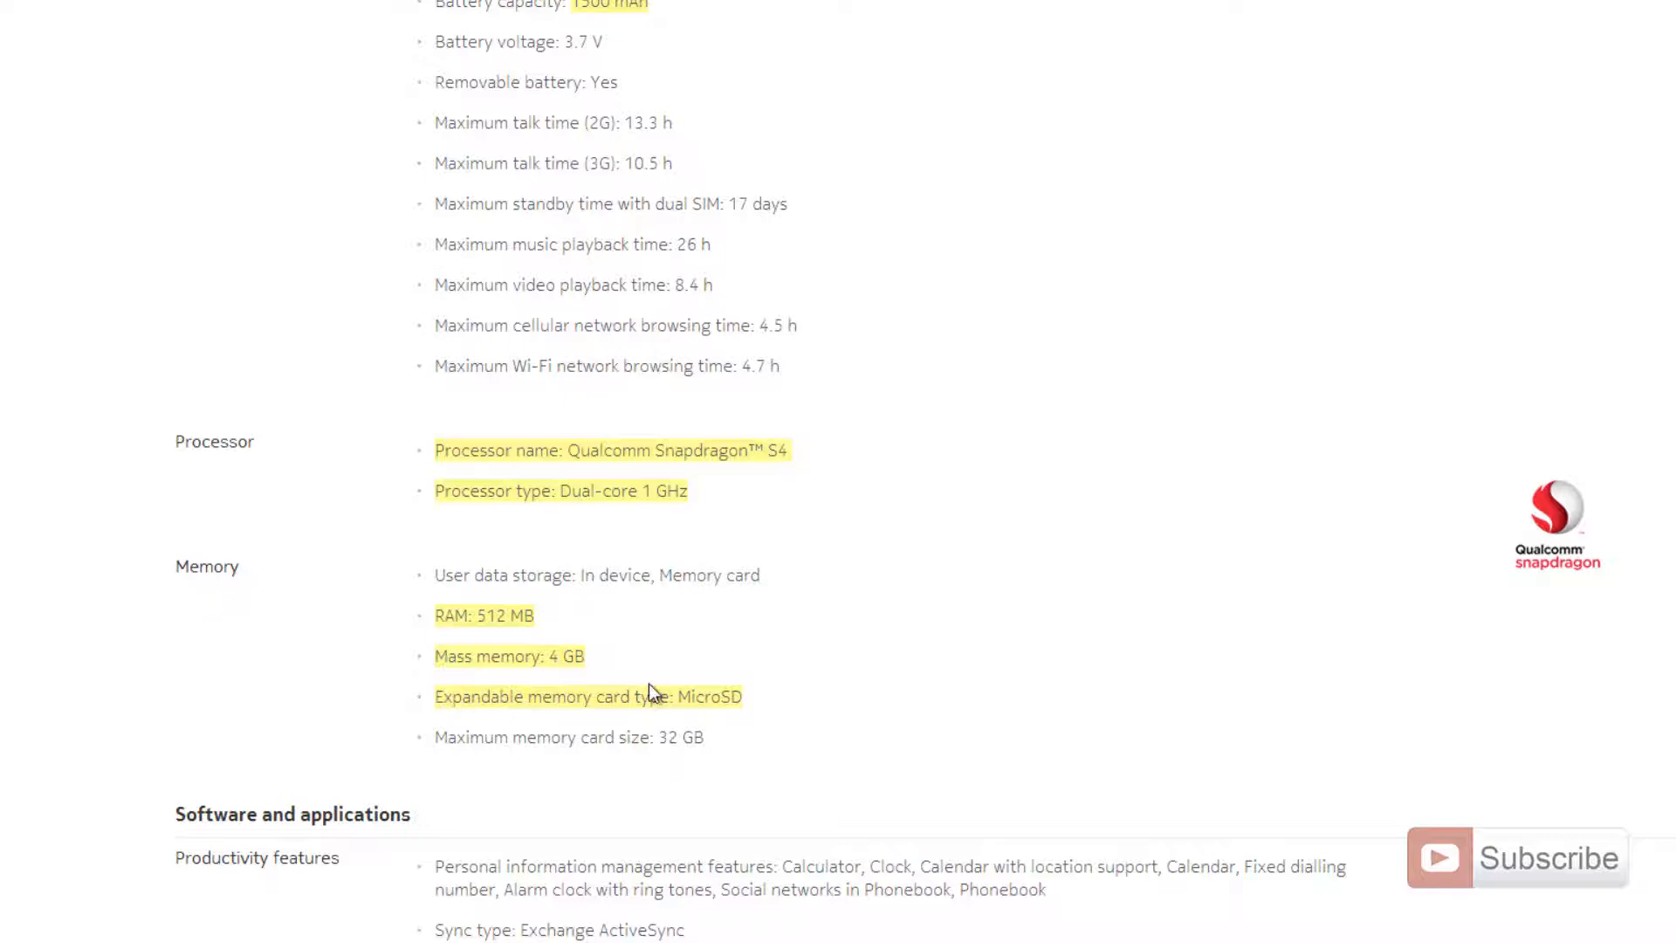
double_click(576, 656)
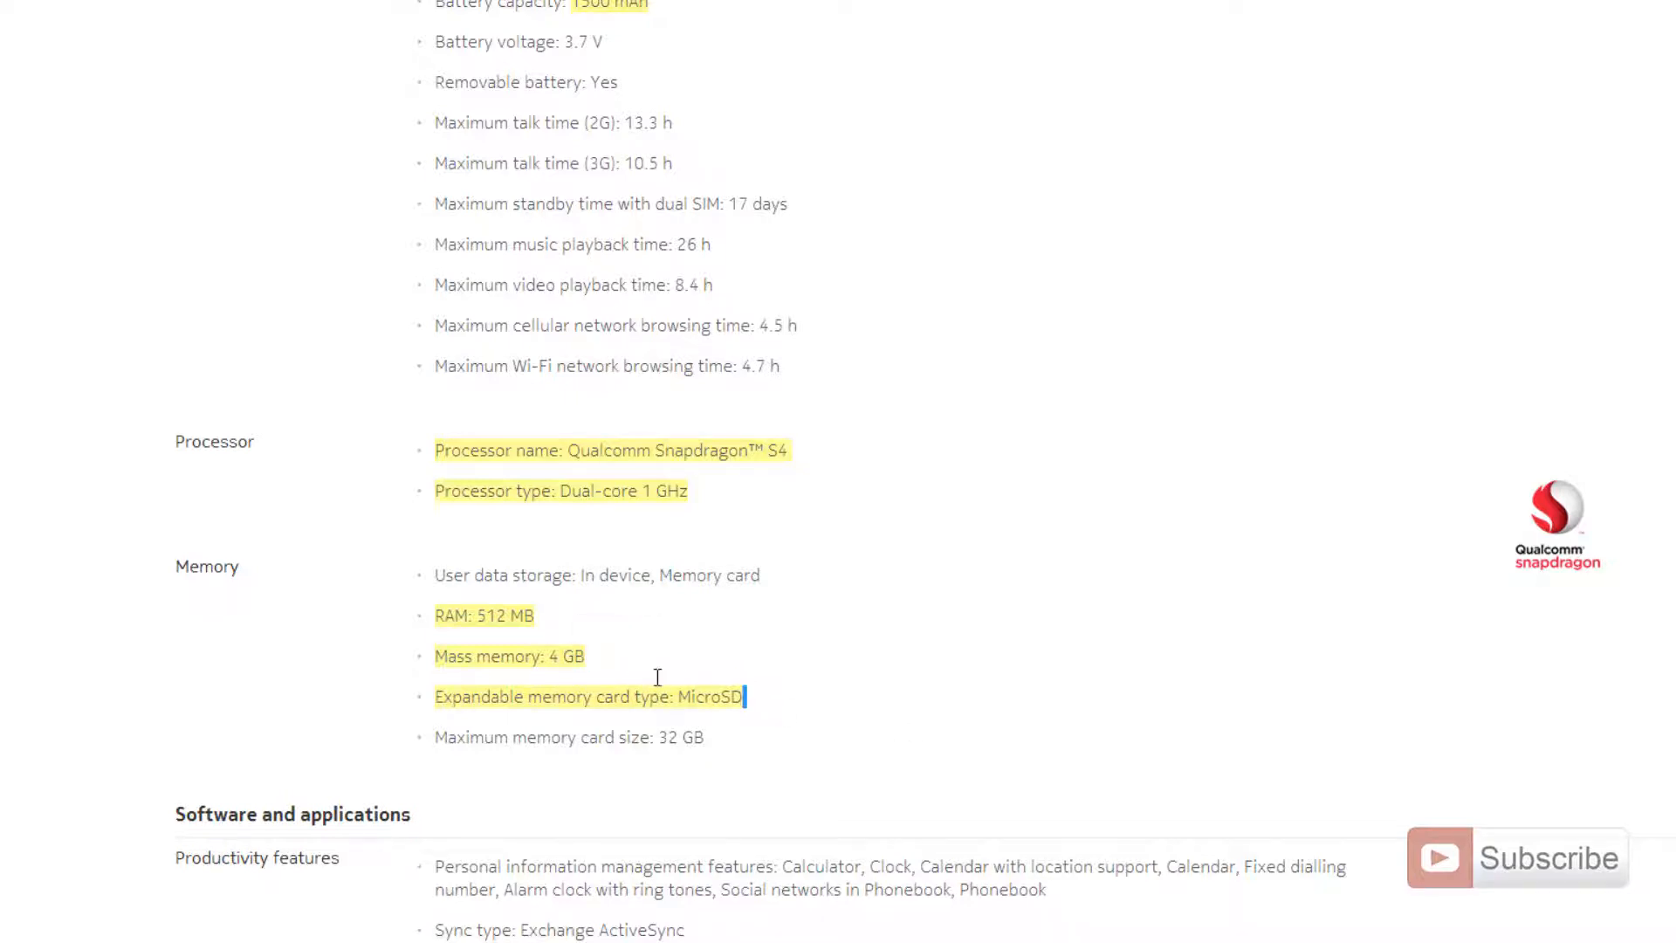
double_click(586, 696)
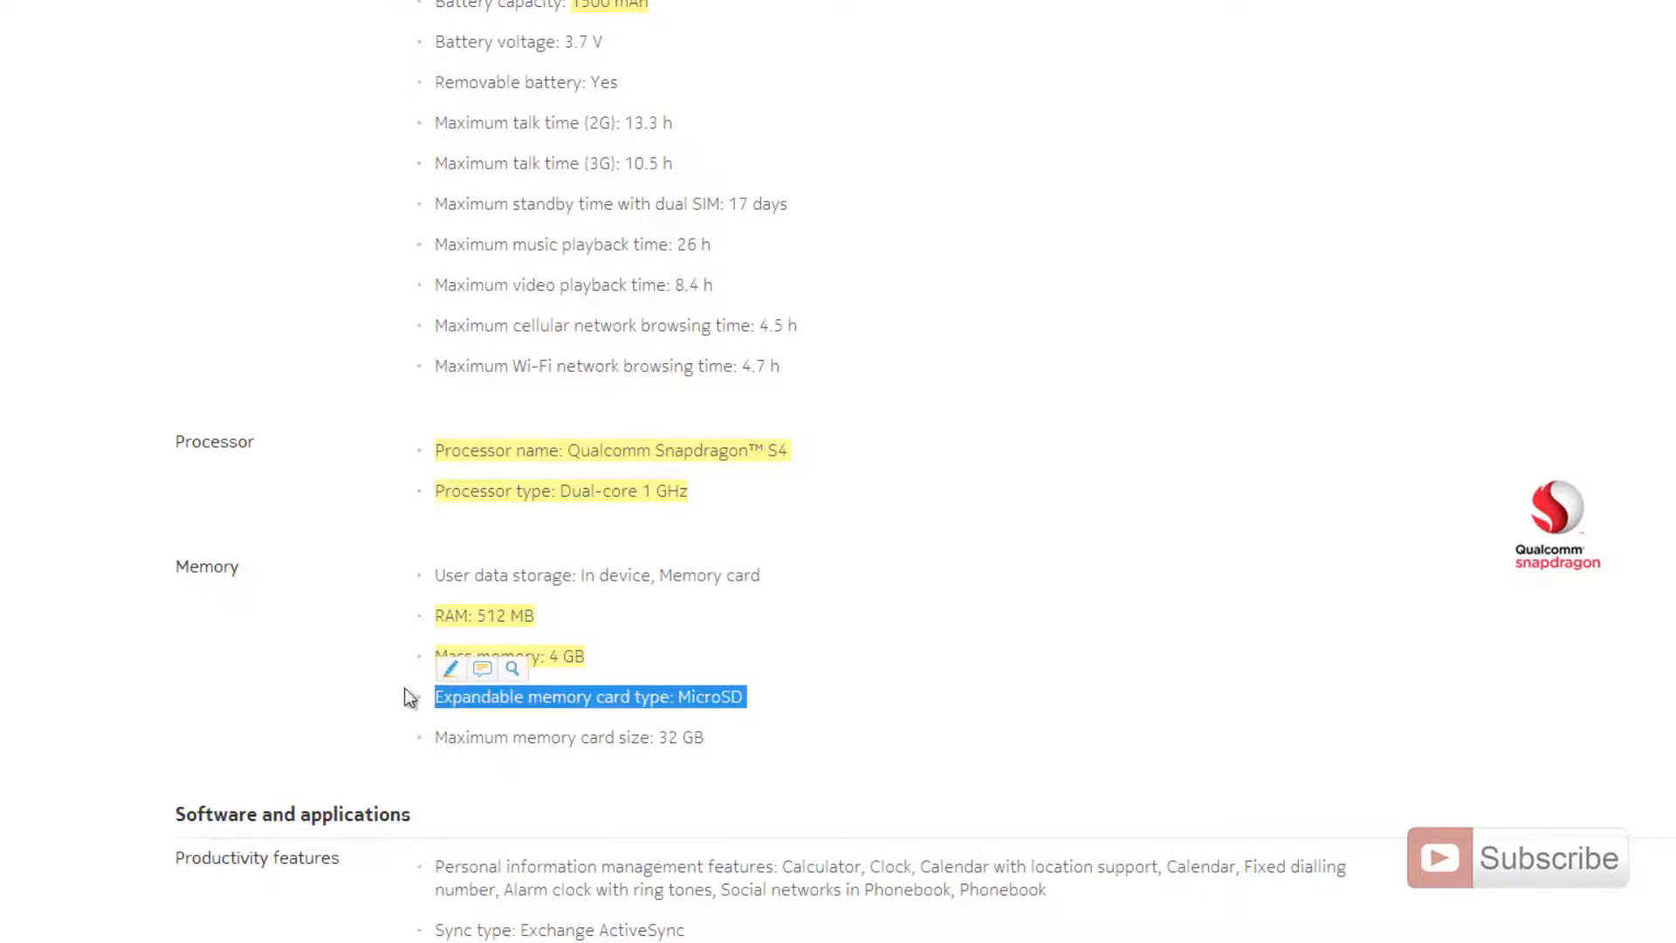
Scroll through Navigation, Photography and Music to Video, selecting the 864 x 480 resolution
scroll("down", 3)
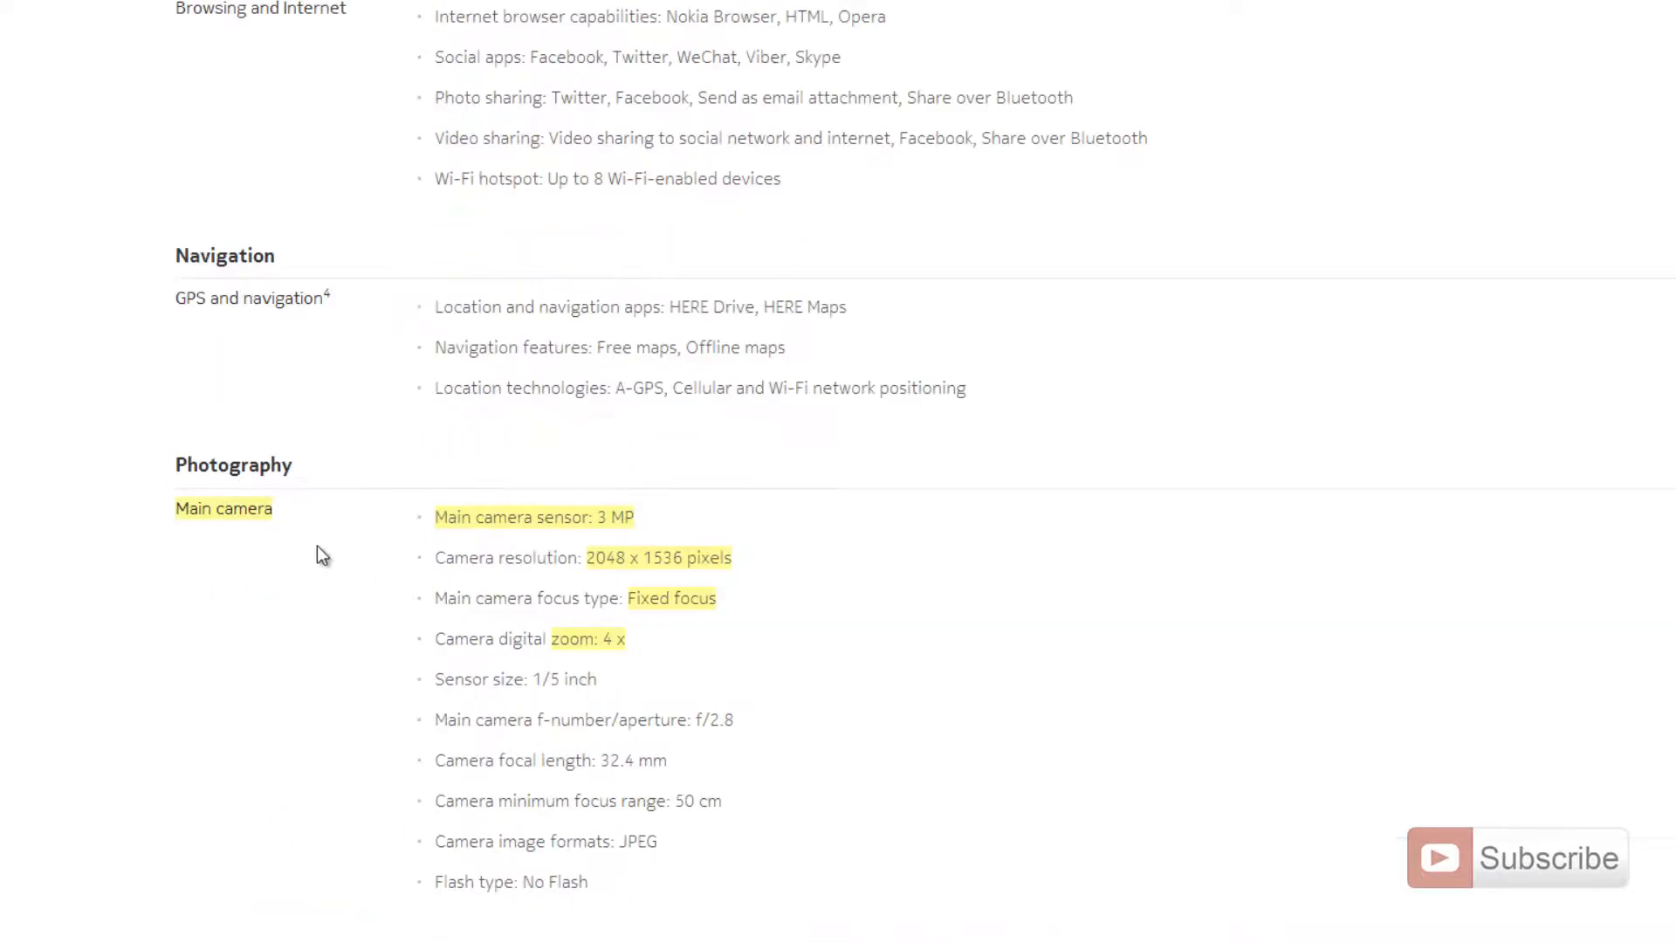
mouse_move(367, 585)
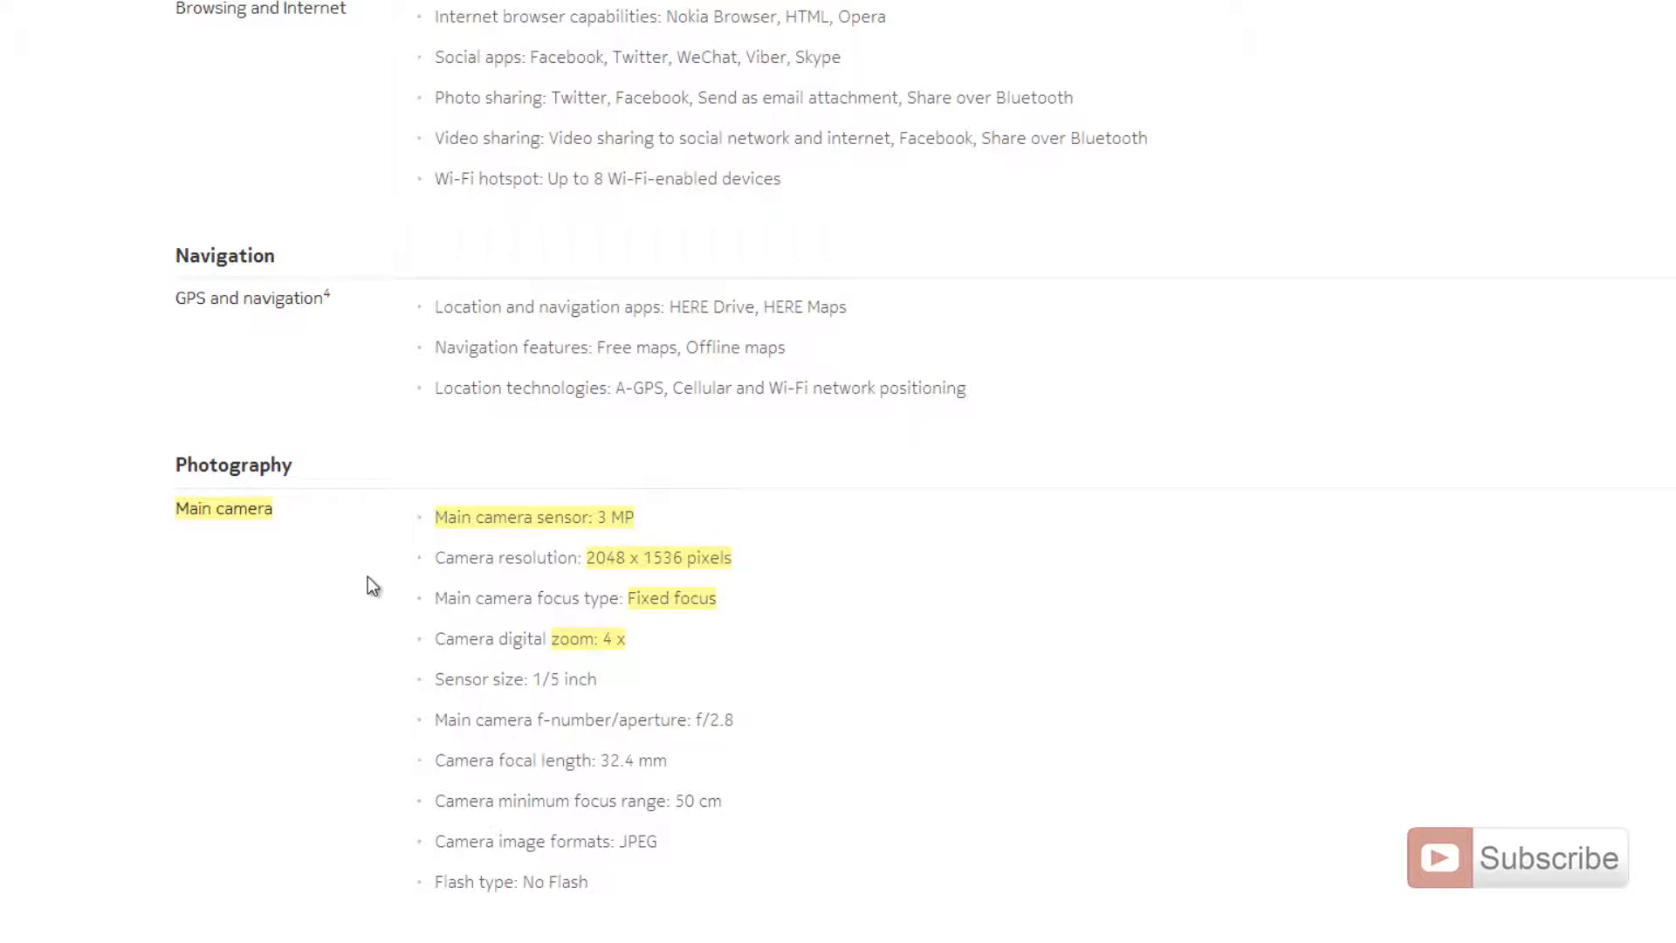
mouse_move(376, 574)
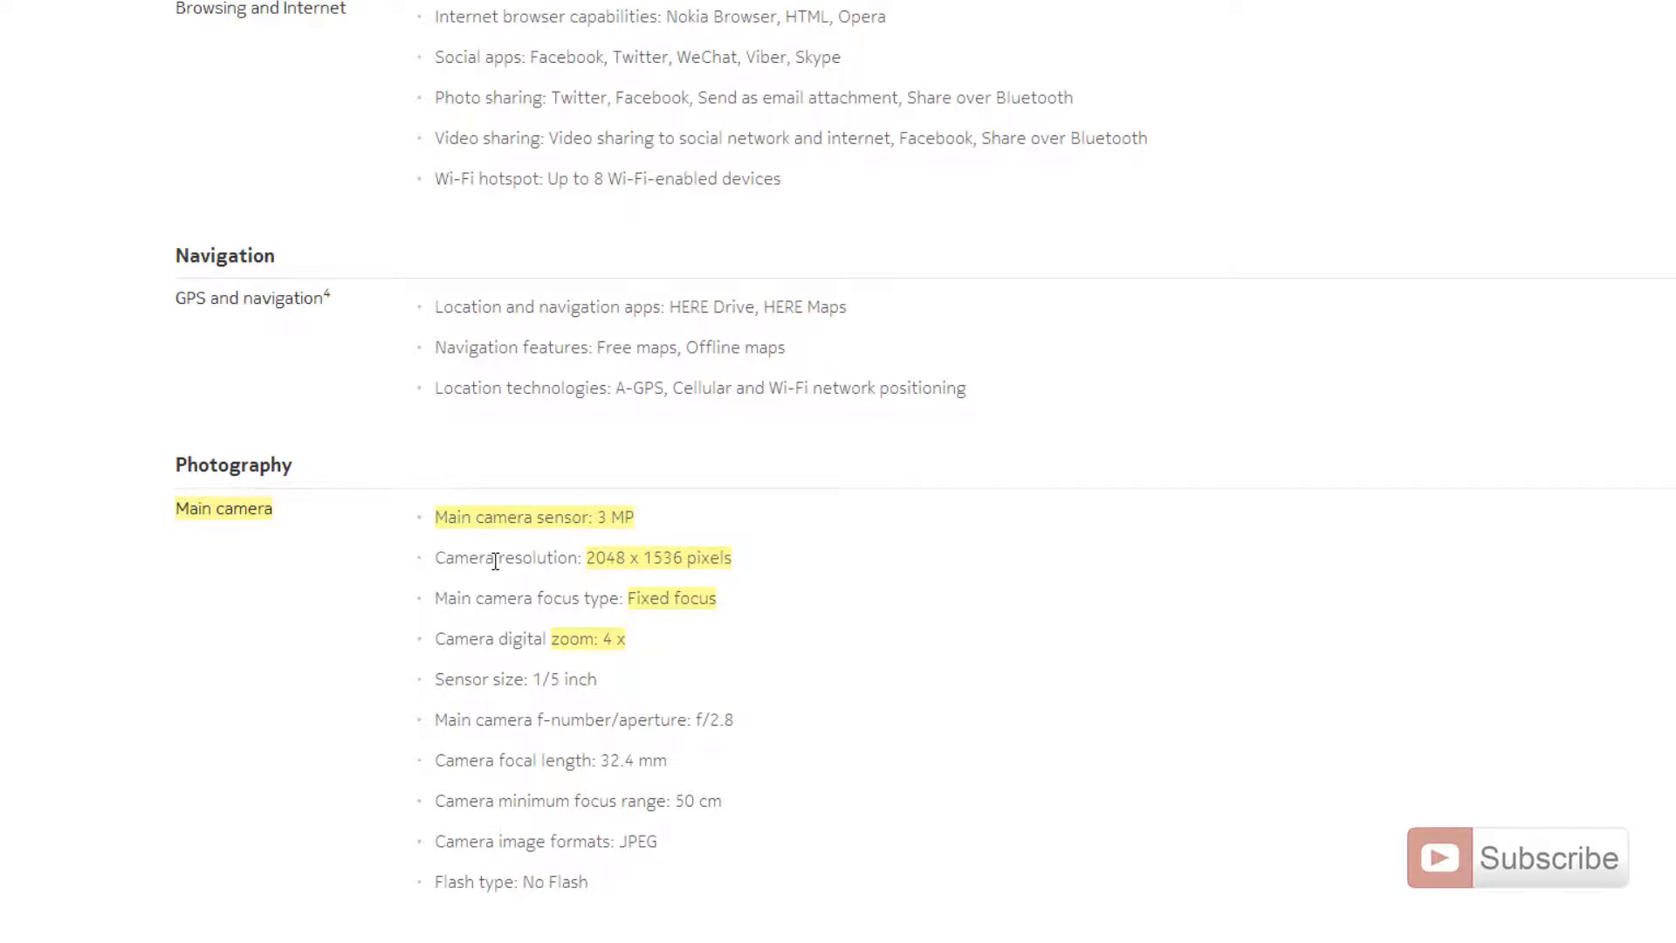
mouse_move(599, 594)
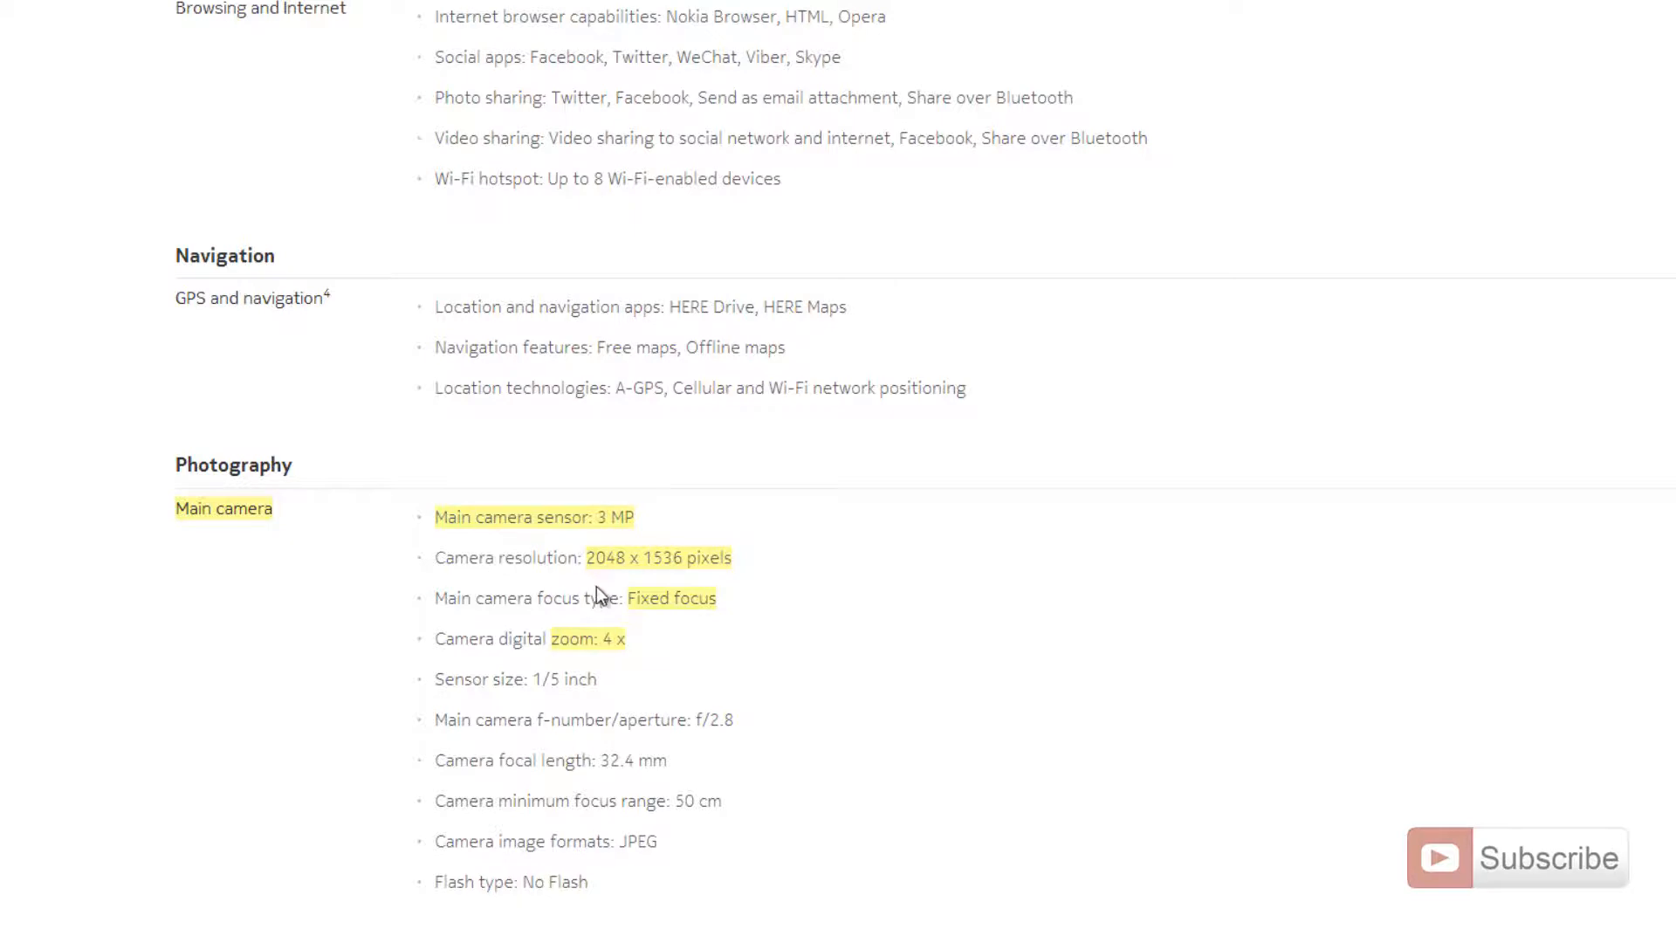
mouse_move(801, 691)
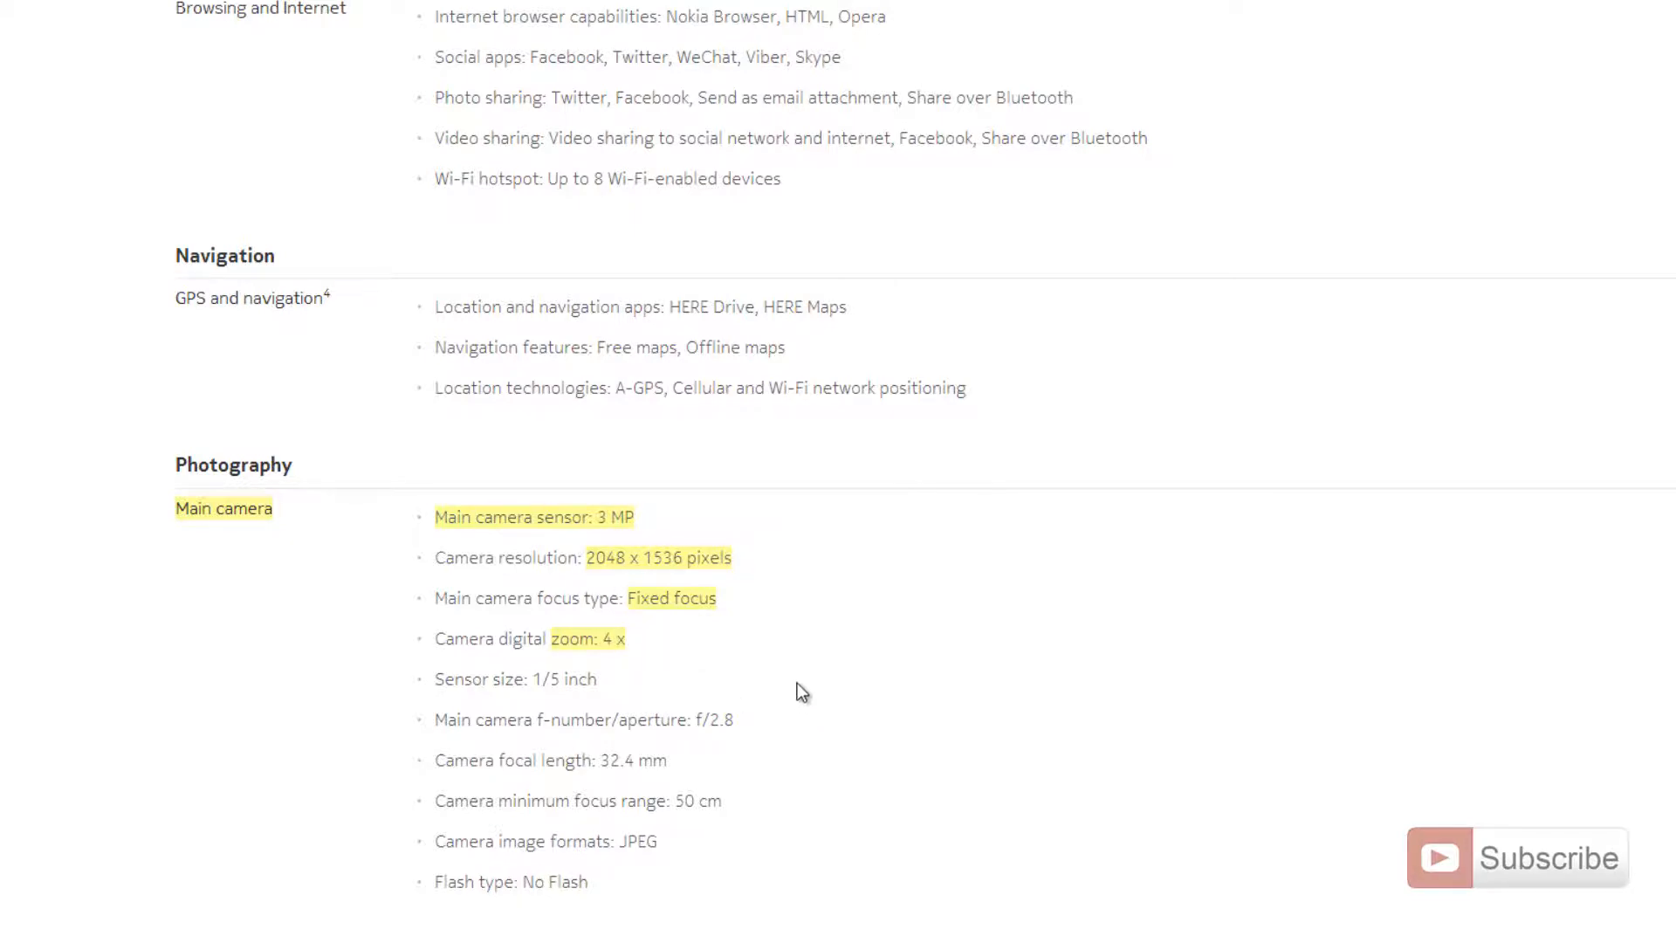
scroll("down", 3)
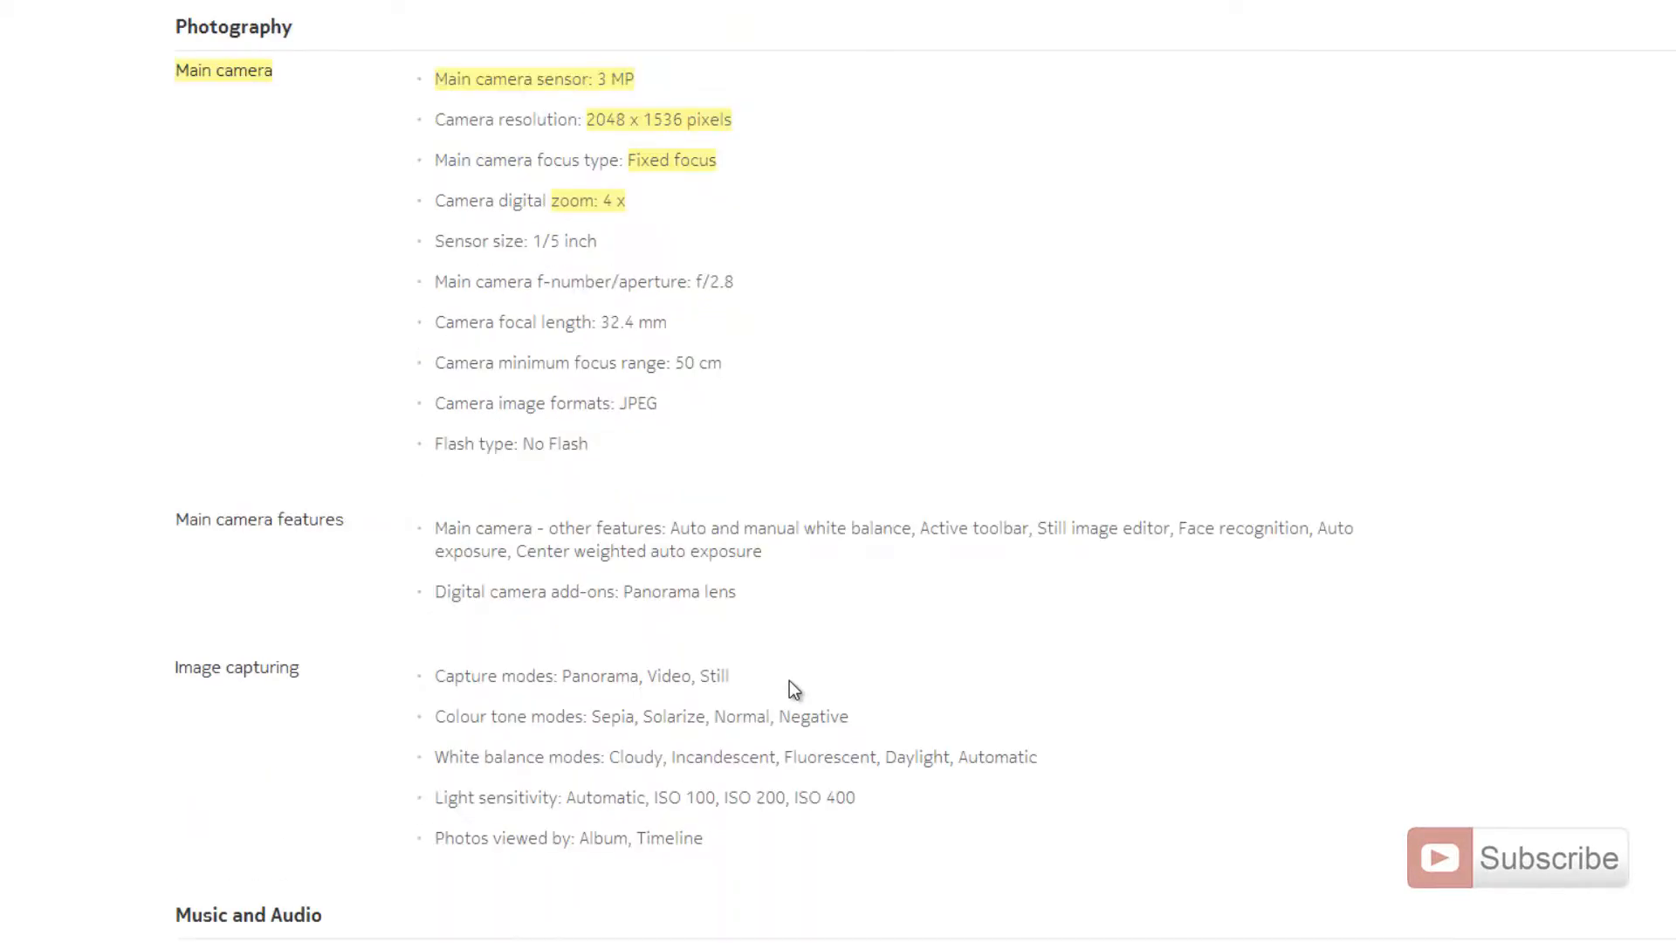
scroll("down", 3)
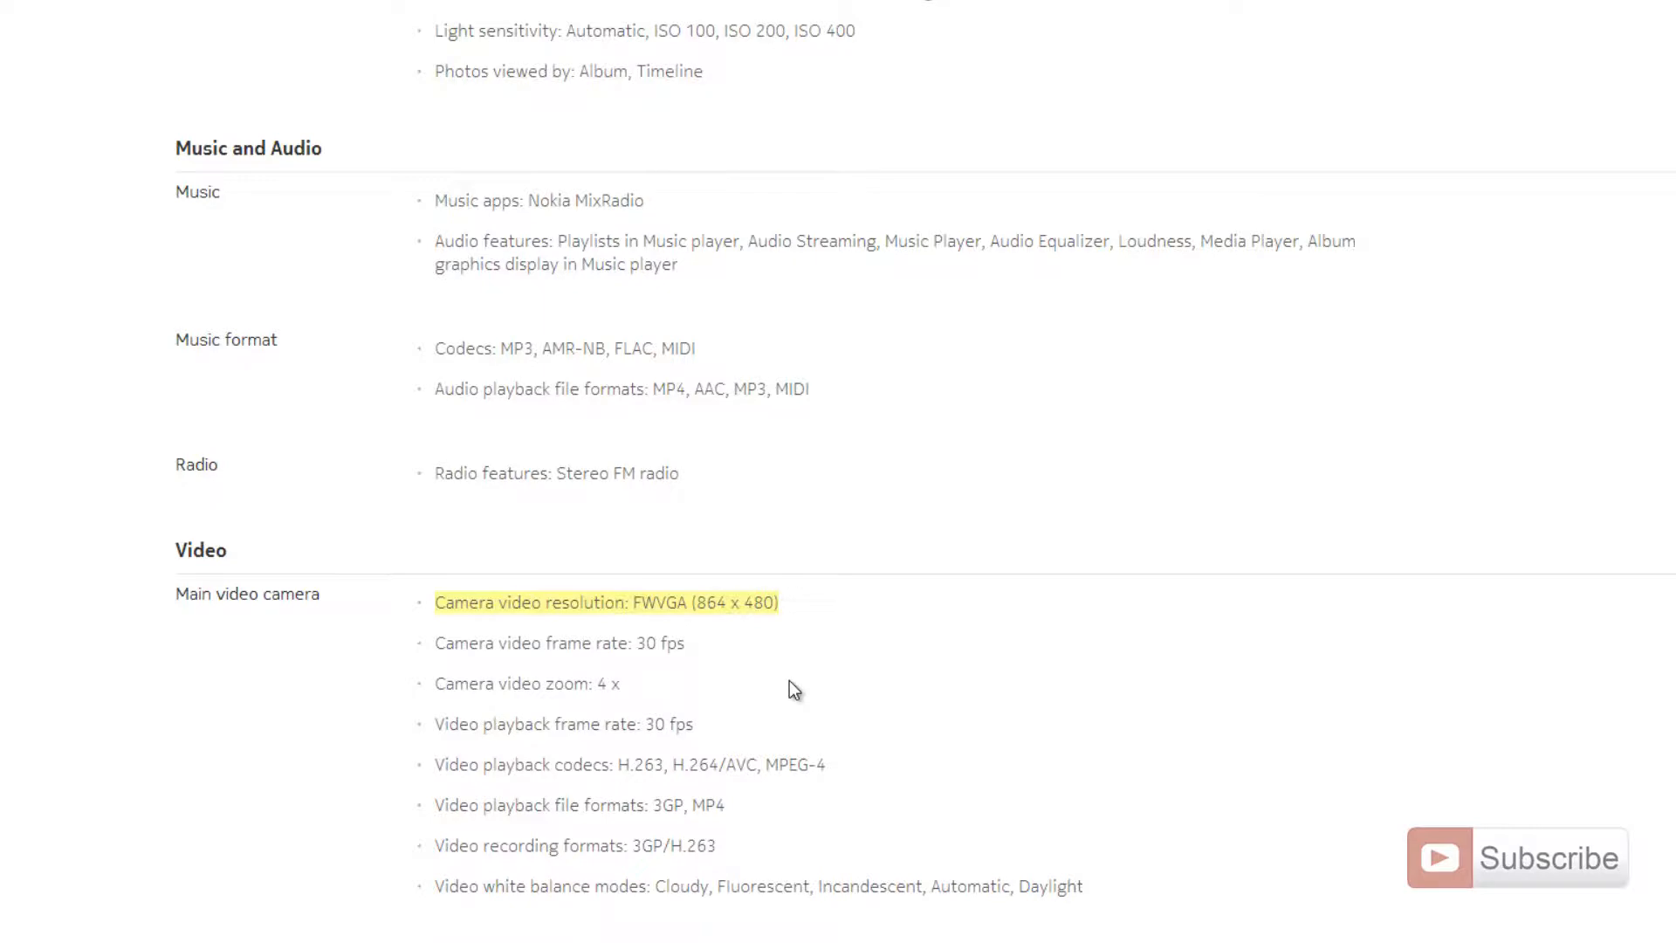
mouse_move(777, 675)
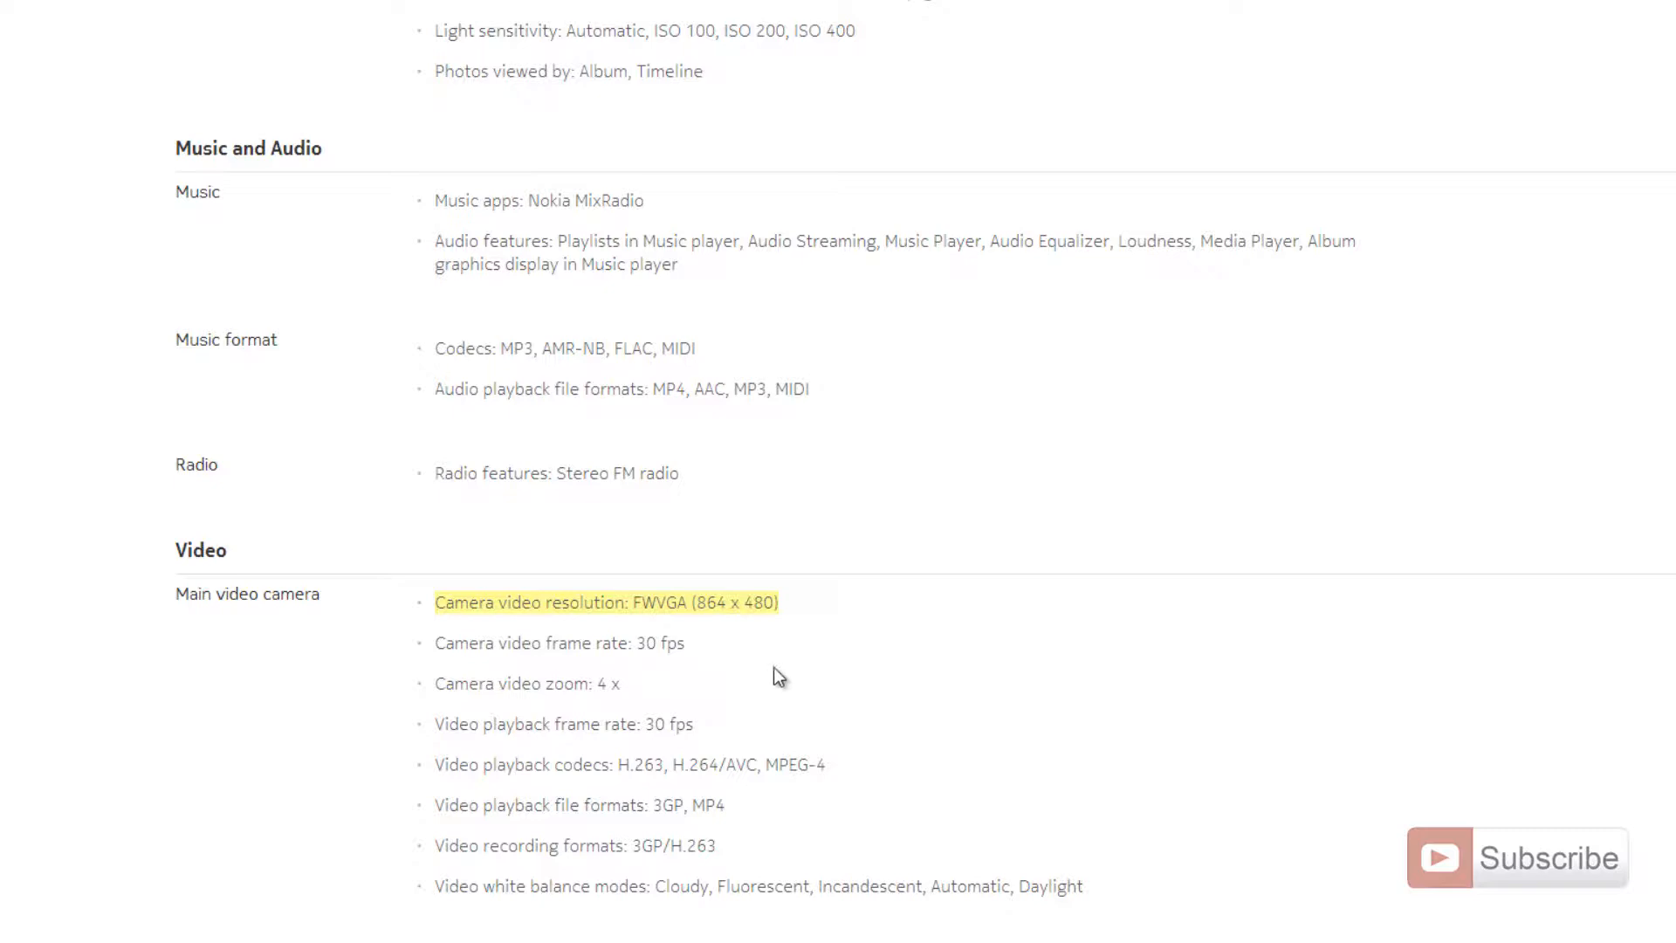
double_click(738, 601)
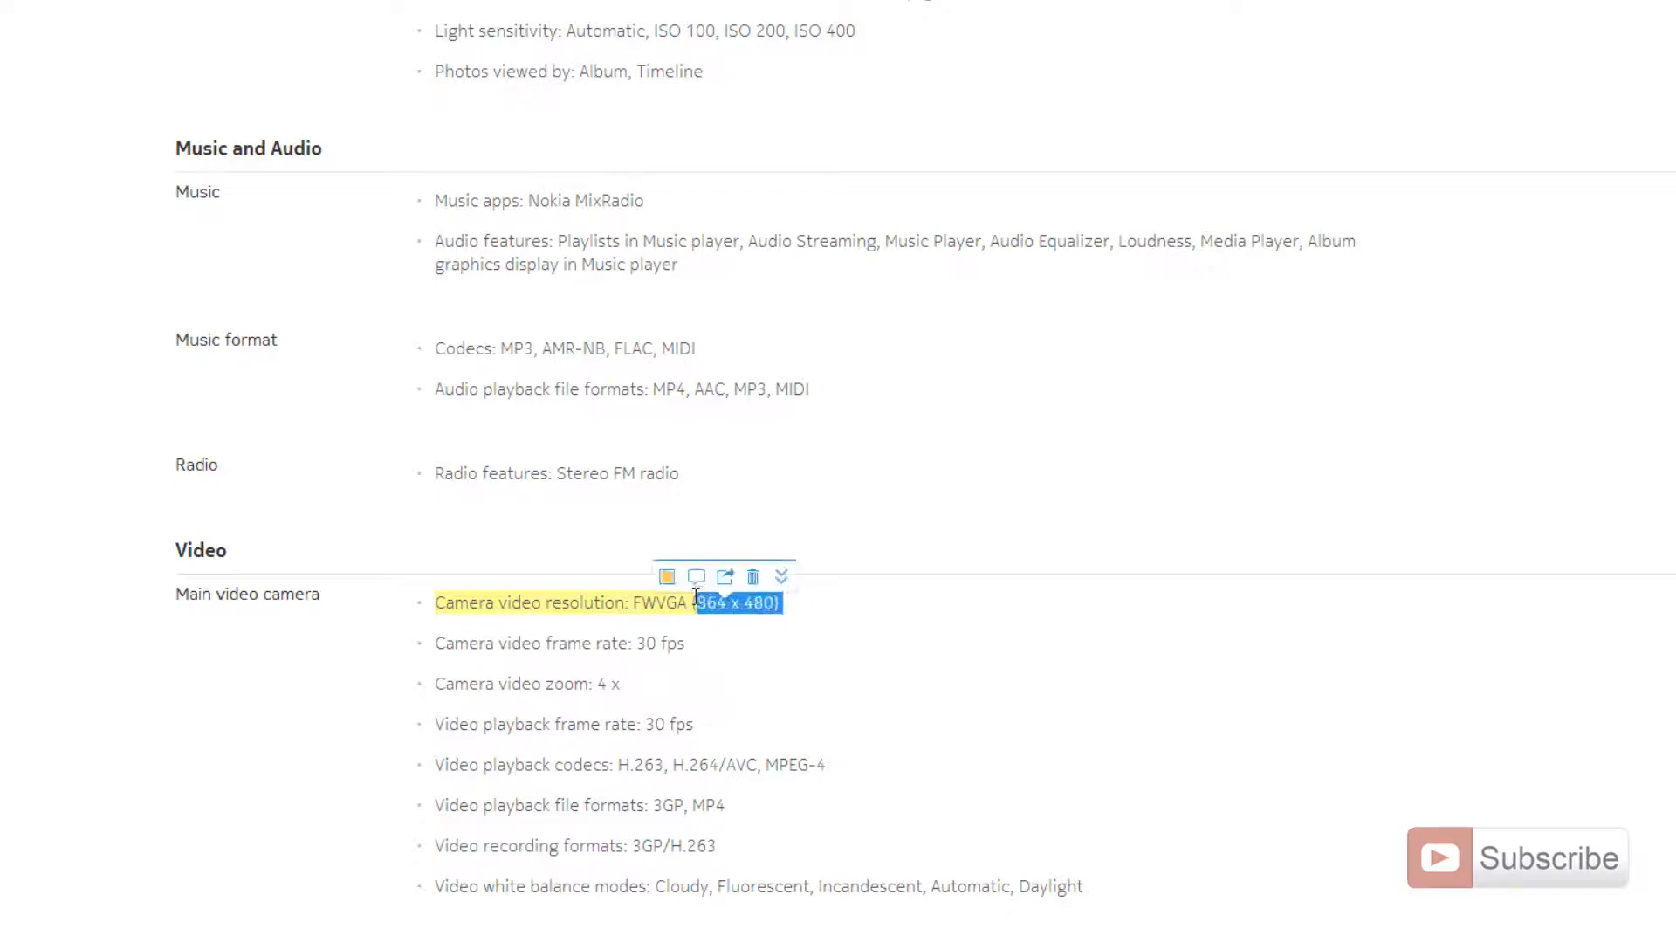
Scroll past Environment and Accessibility to What's in the box: phone, charger, battery, headset
scroll("down", 3)
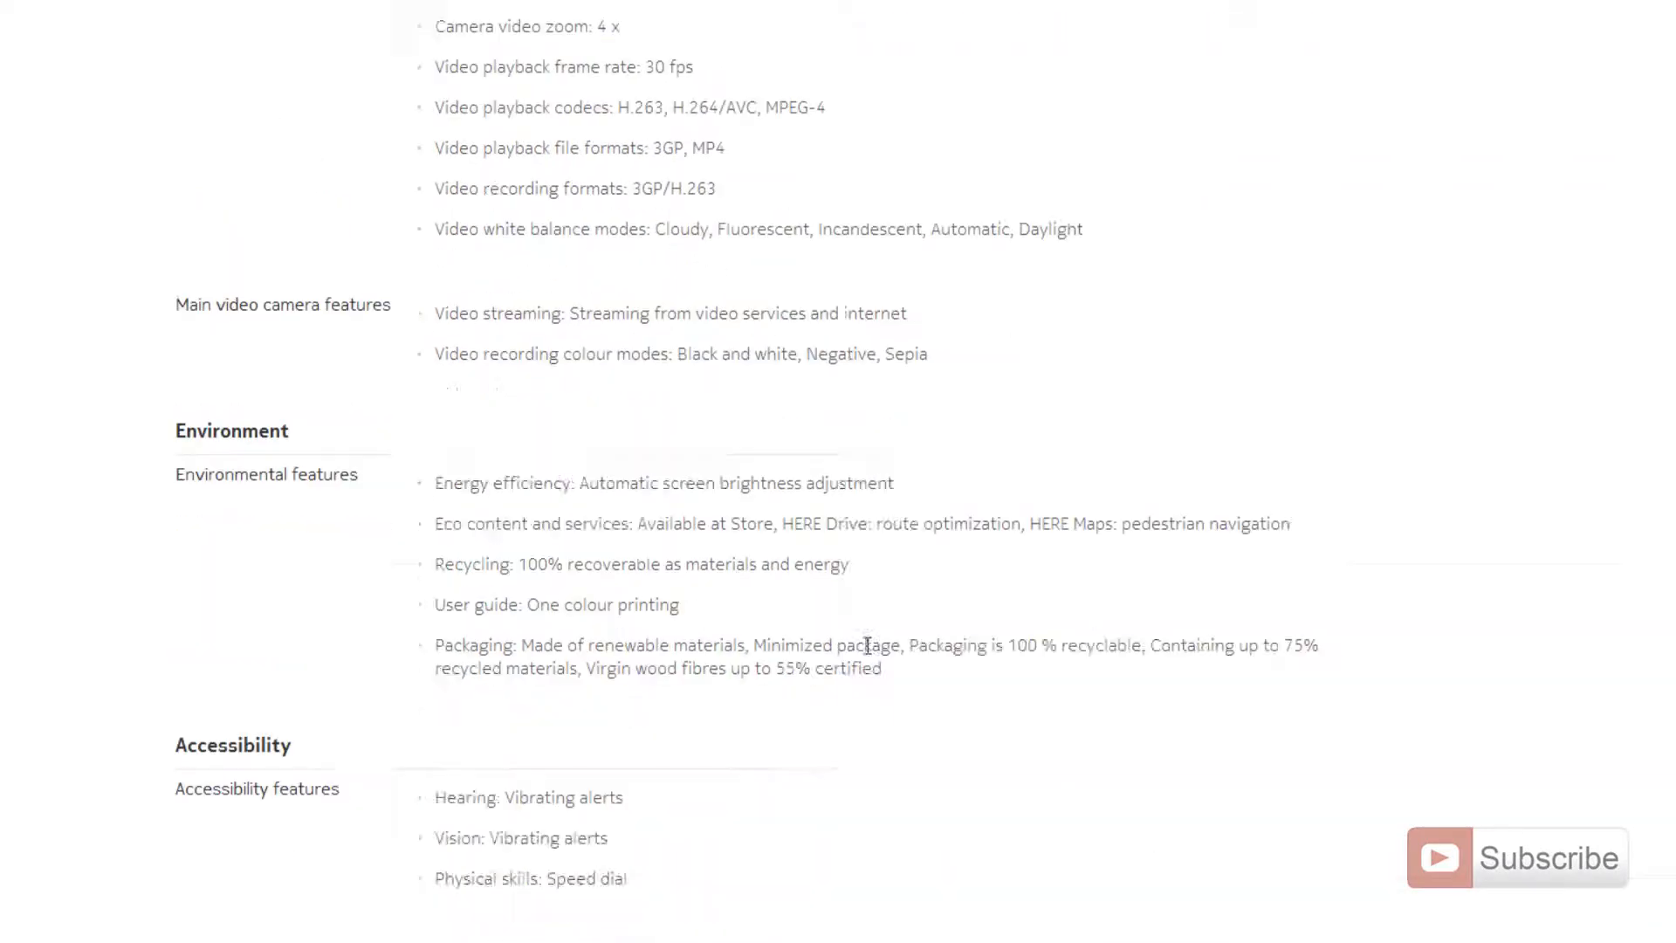
scroll("down", 3)
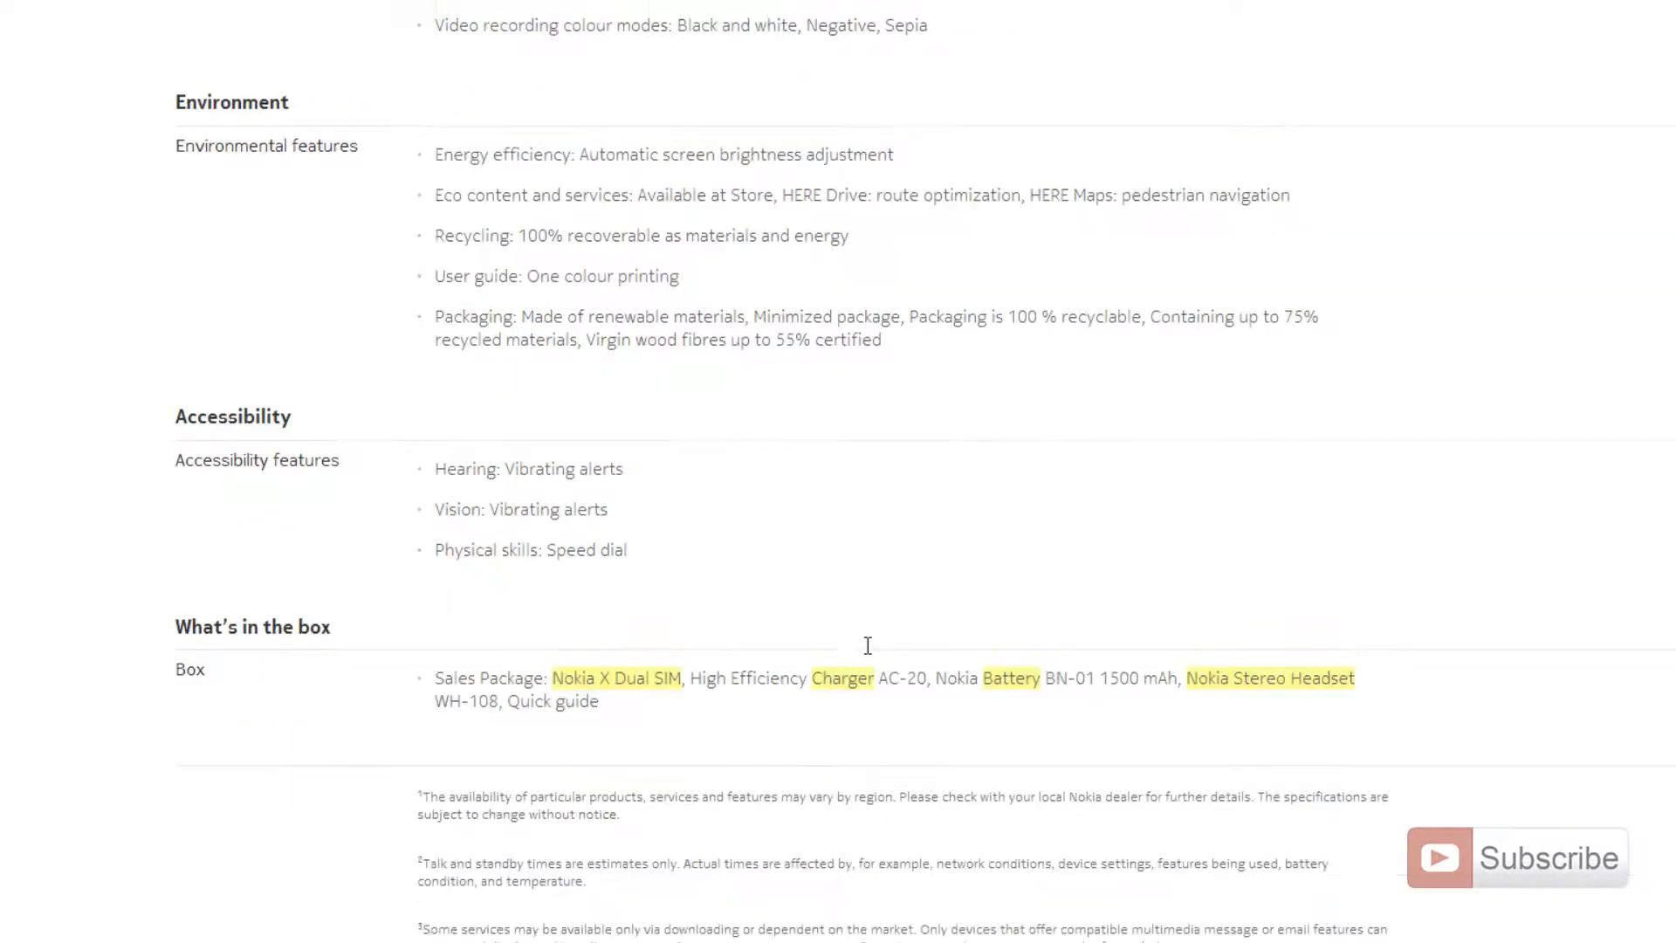
scroll("down", 3)
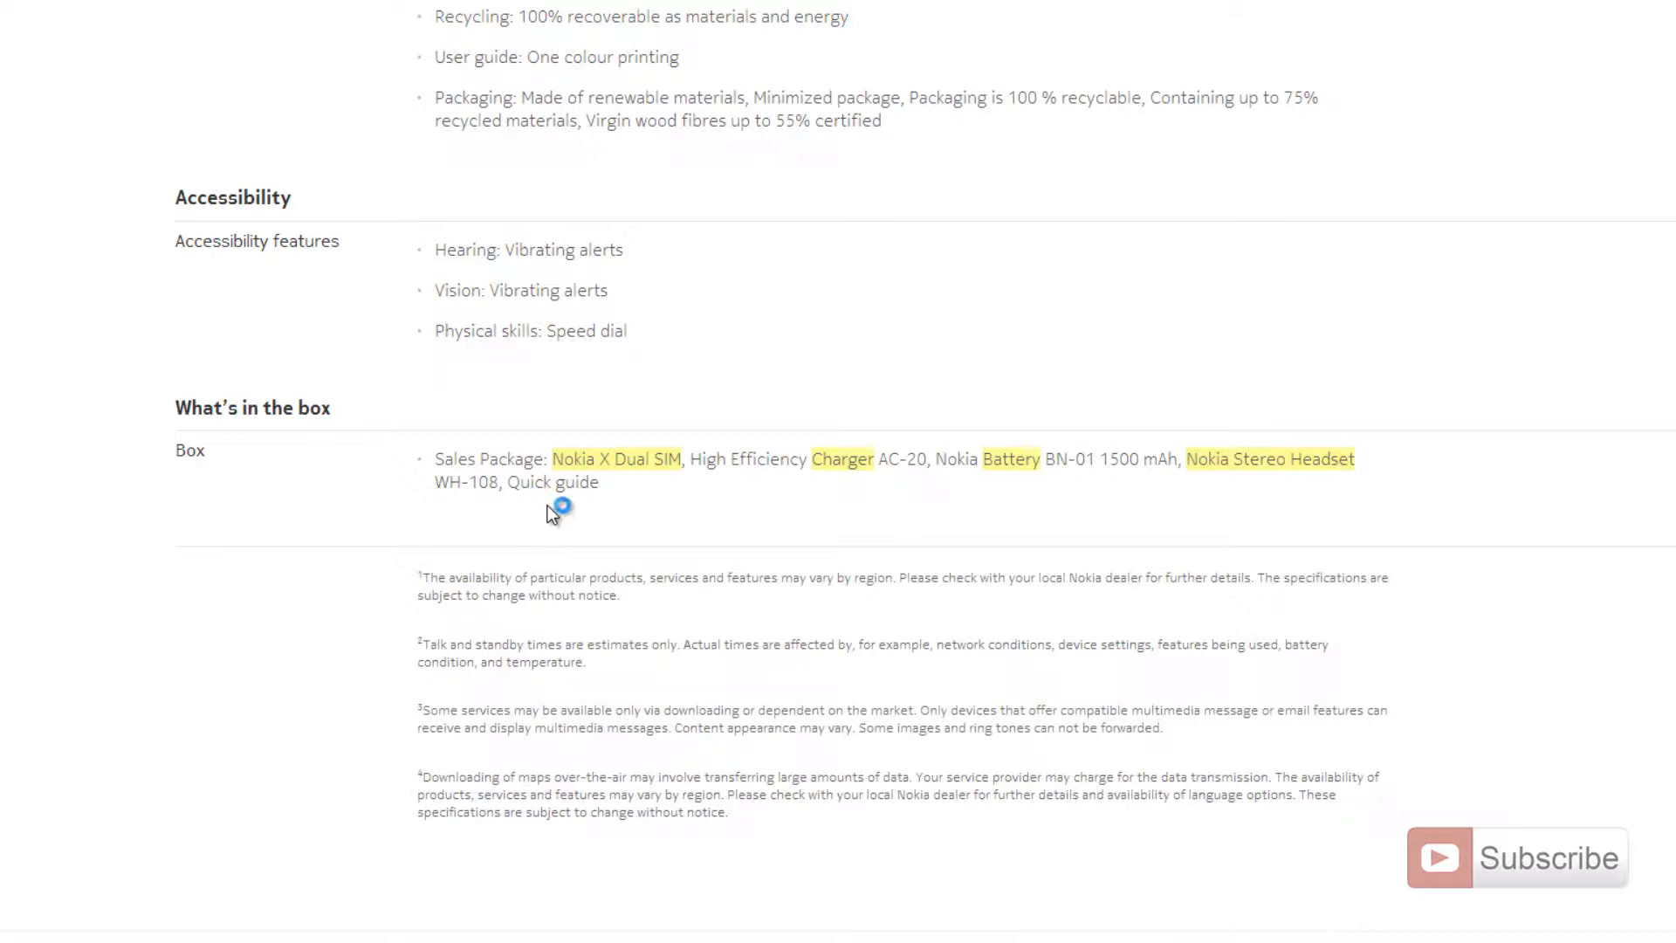
mouse_move(862, 510)
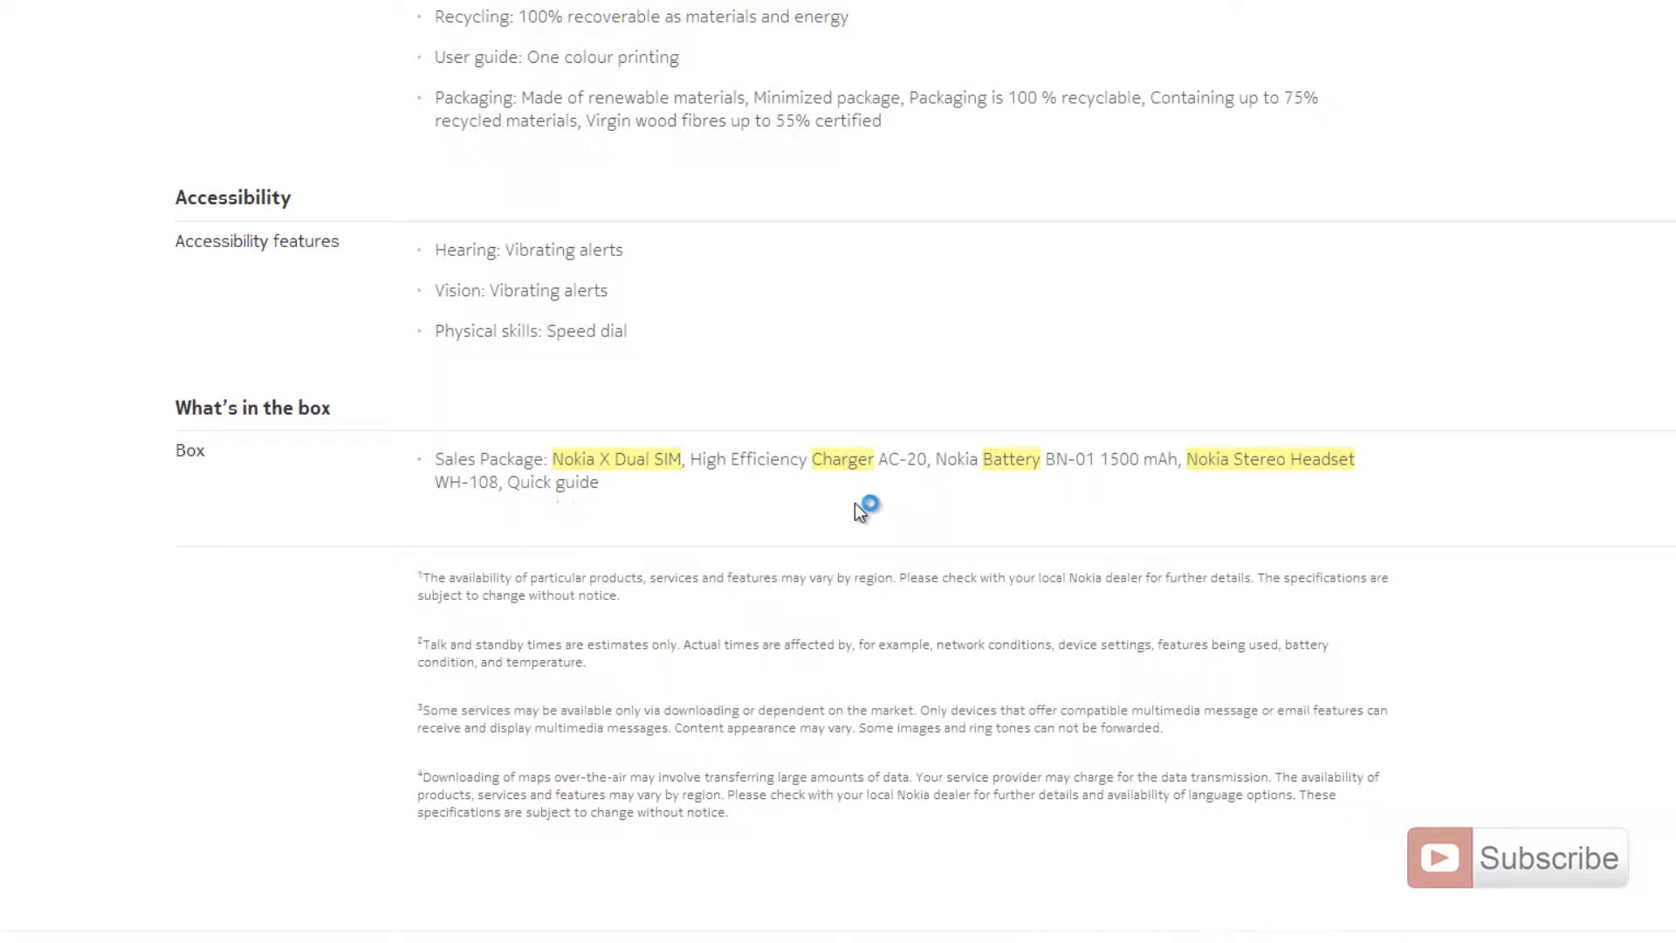